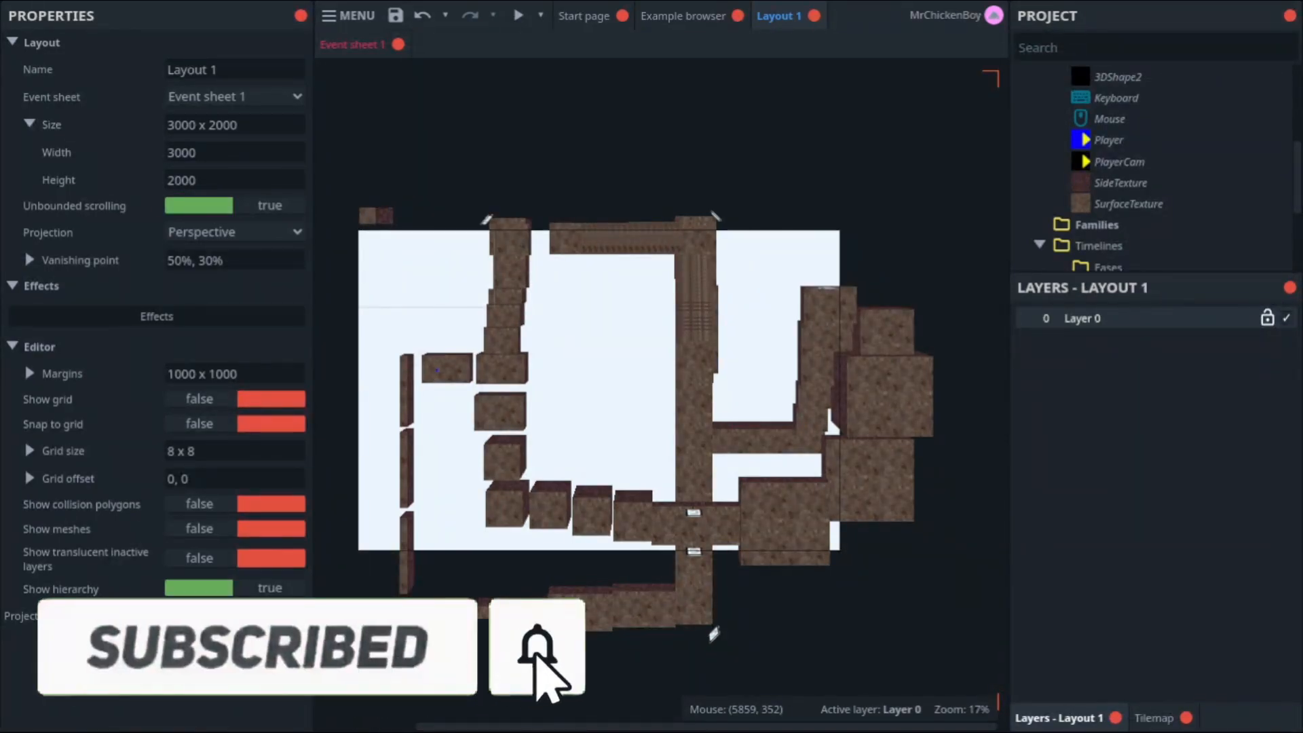
# Create a new Sprite object named bullet_sprite.
pyautogui.click(684, 16)
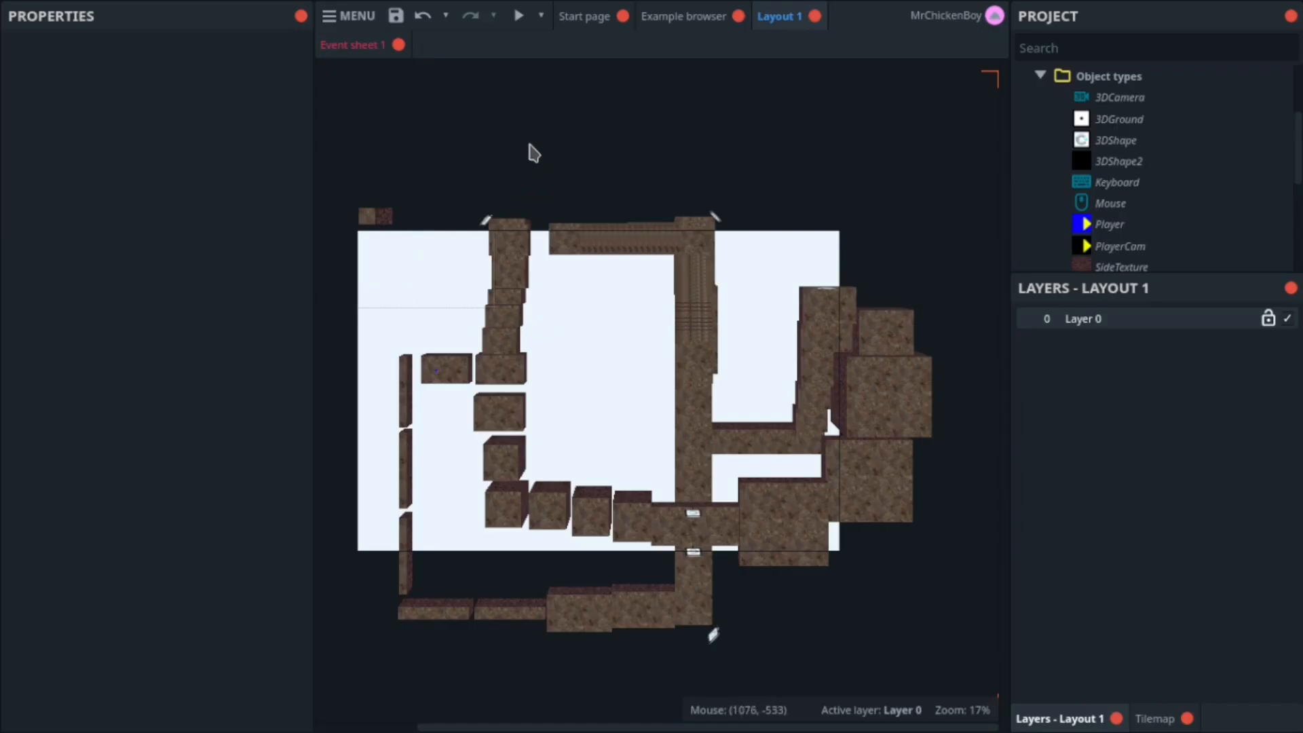
pyautogui.moveTo(522, 159)
pyautogui.write('spri')
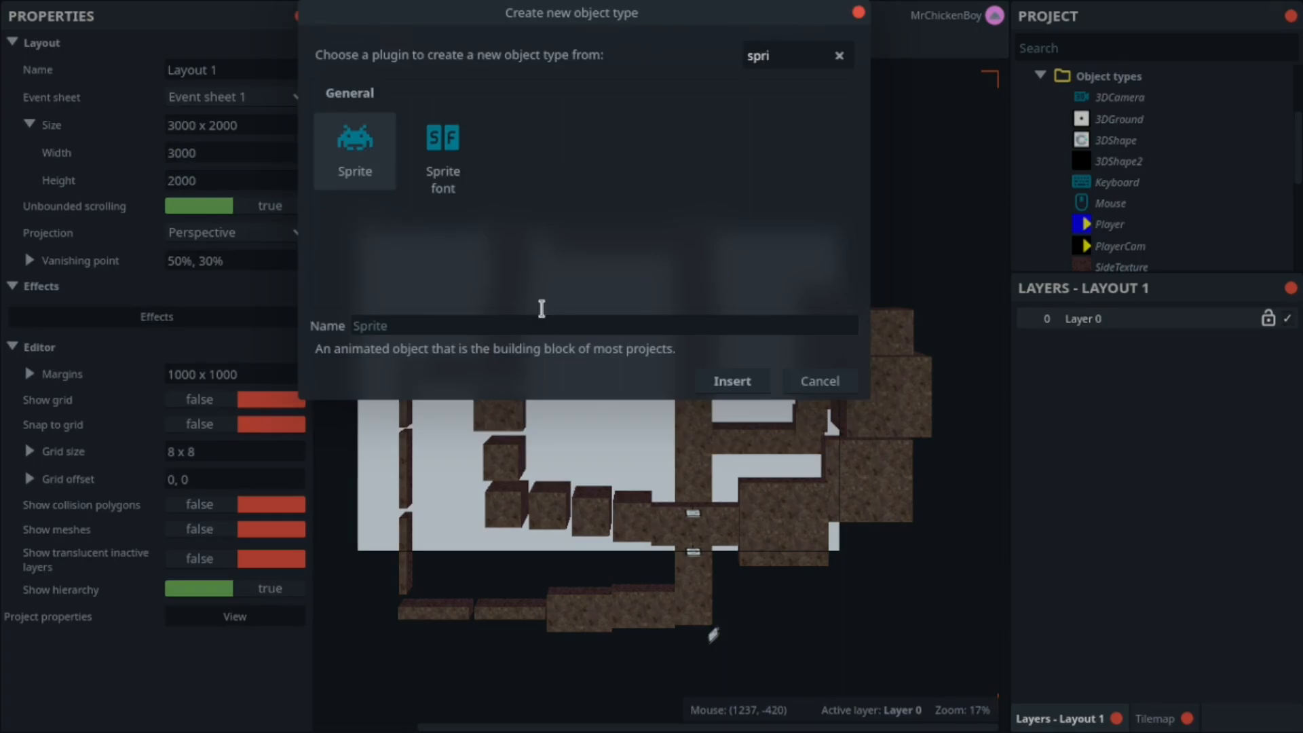
pyautogui.write('b')
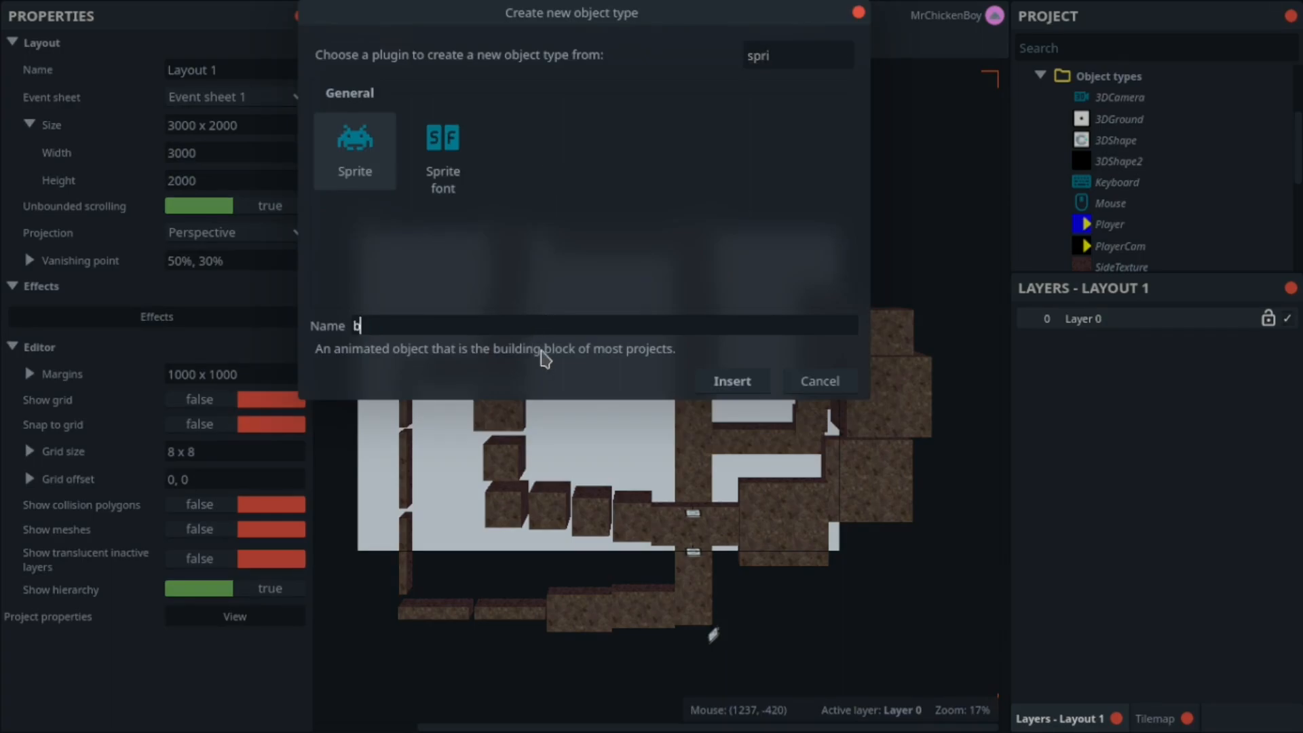
pyautogui.write('ullet')
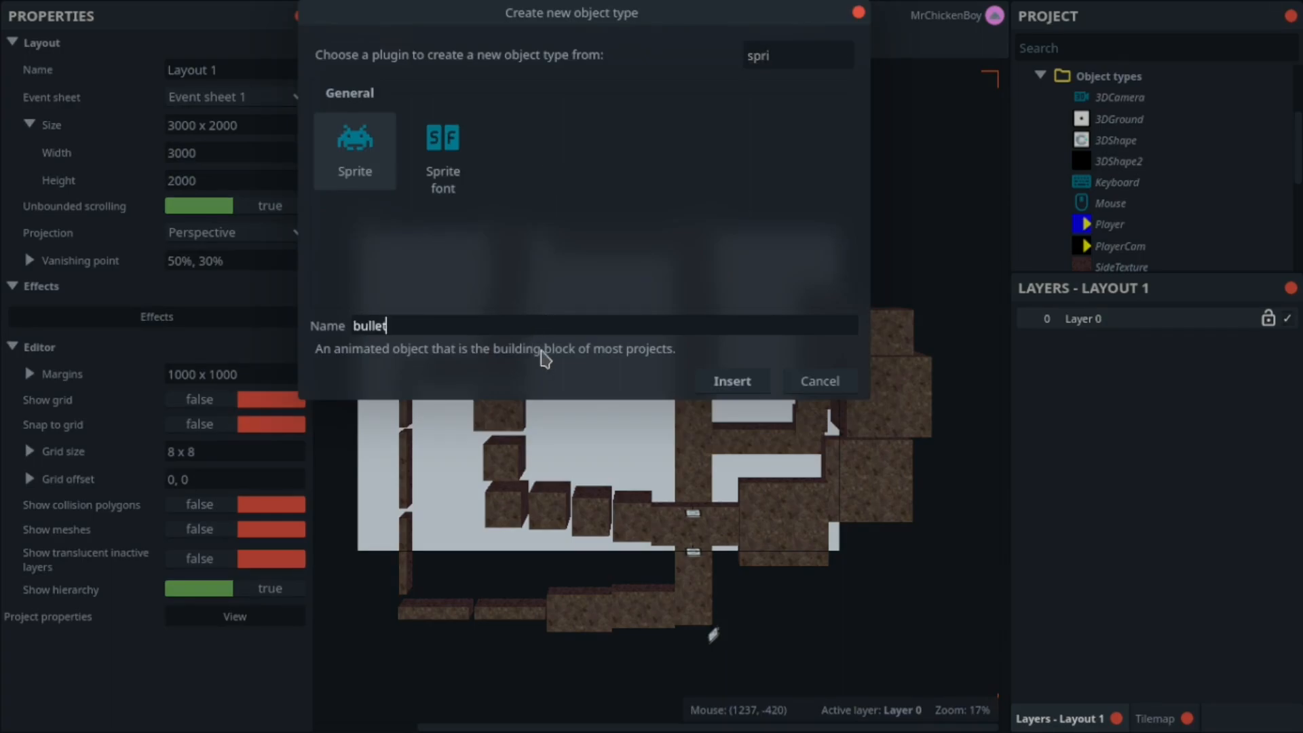
pyautogui.click(731, 381)
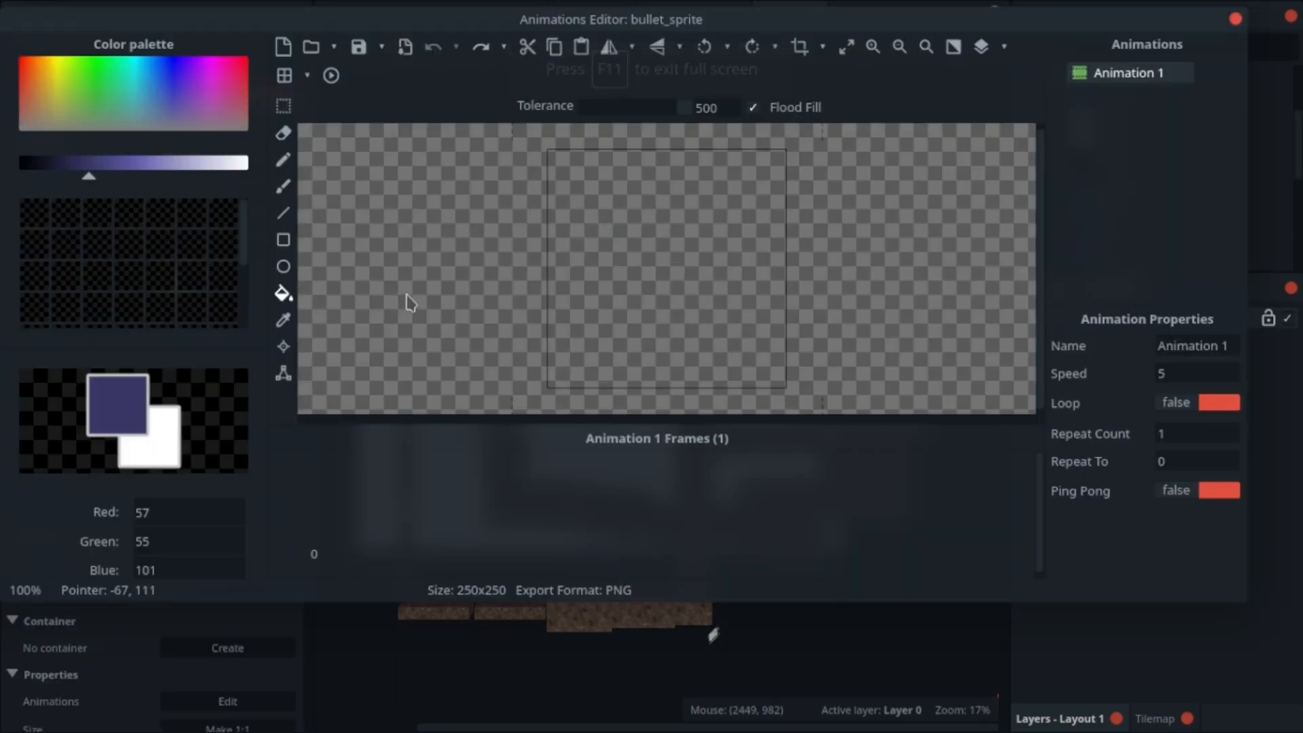
pyautogui.moveTo(415, 286)
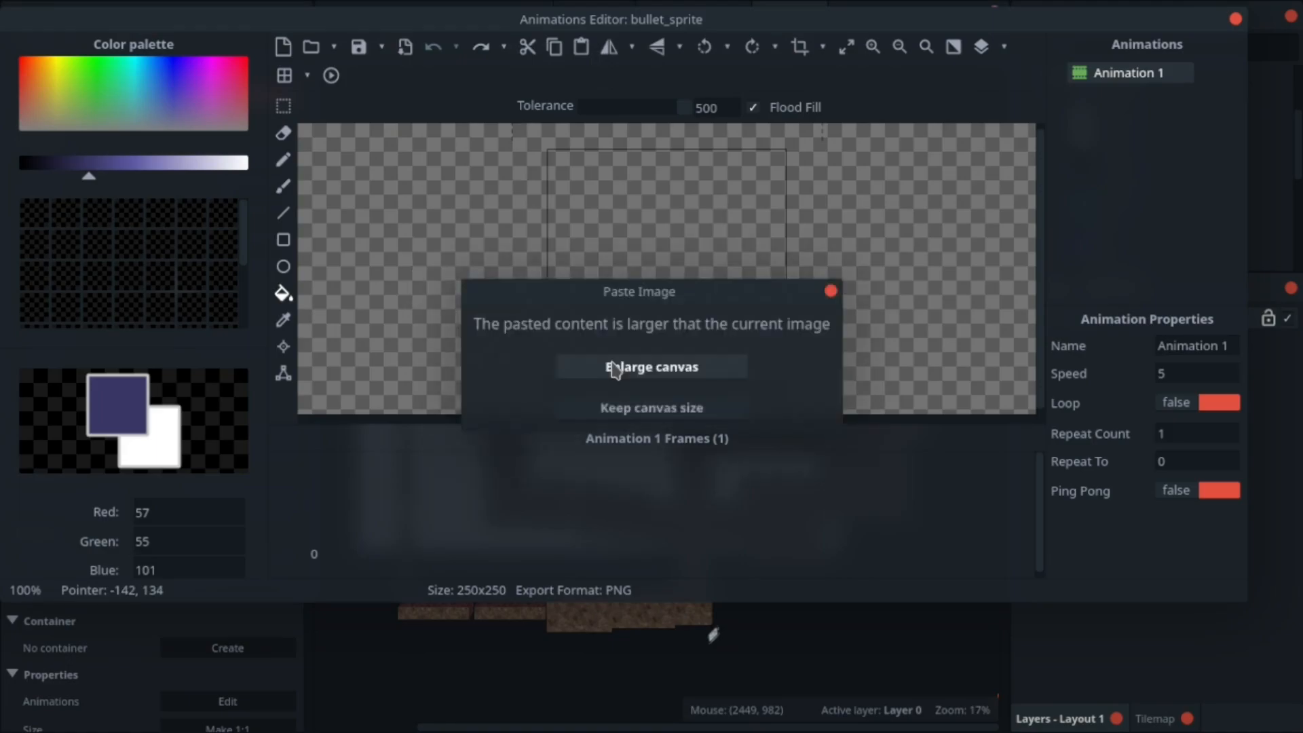
# Paste the fireball image with Enlarge canvas, finish editing, and move the instance off the level area.
pyautogui.click(651, 367)
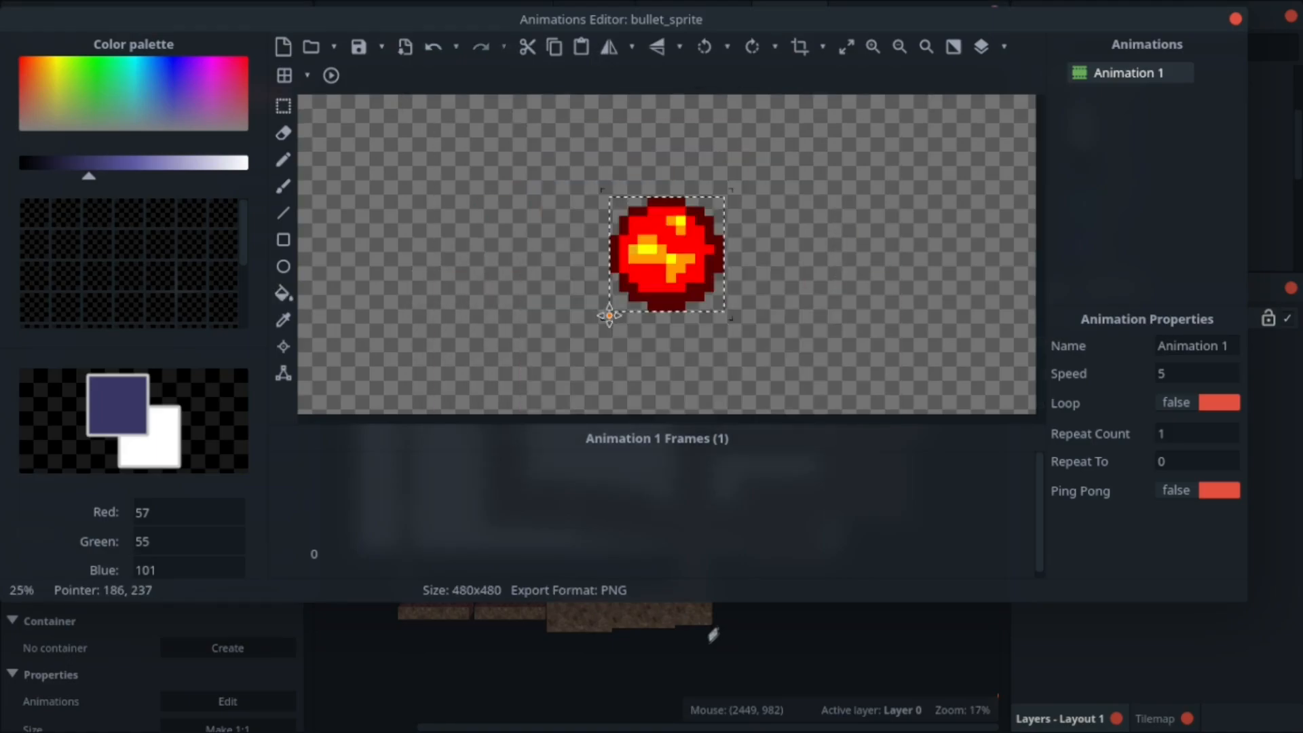
pyautogui.click(778, 16)
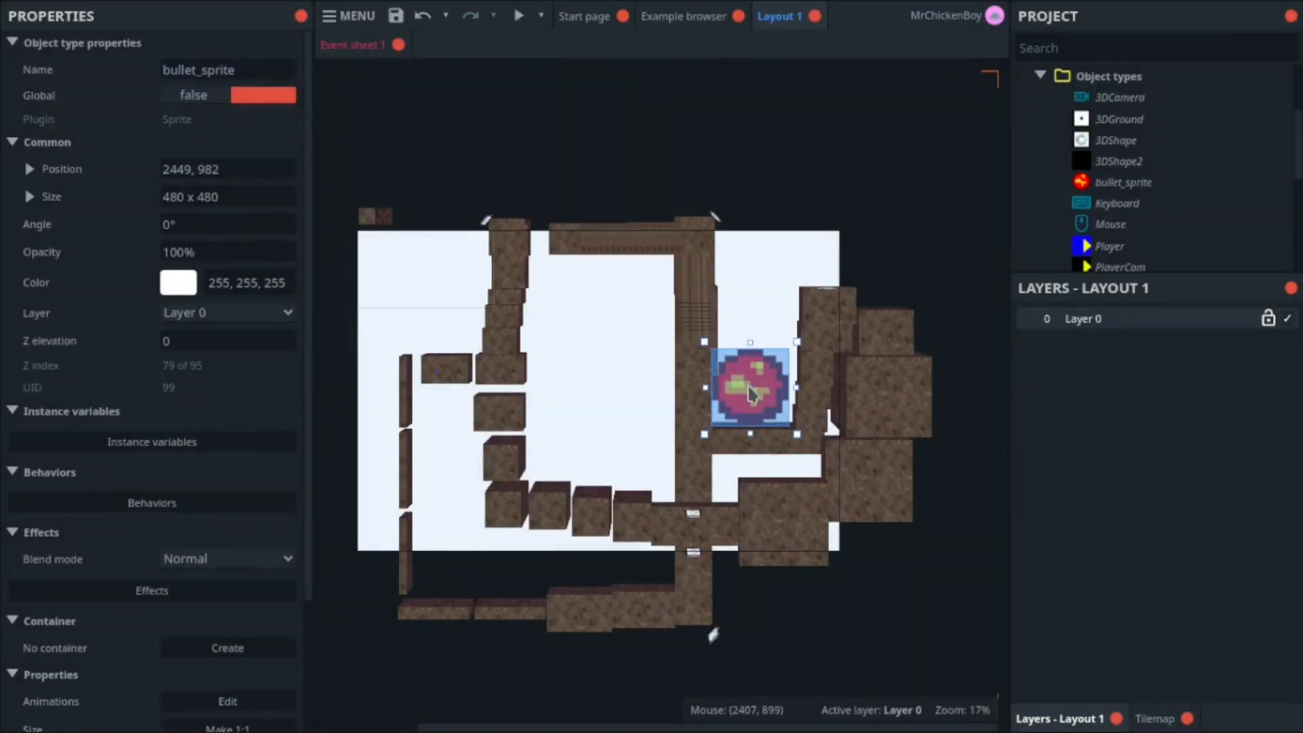
pyautogui.moveTo(749, 384); pyautogui.dragTo(455, 159)
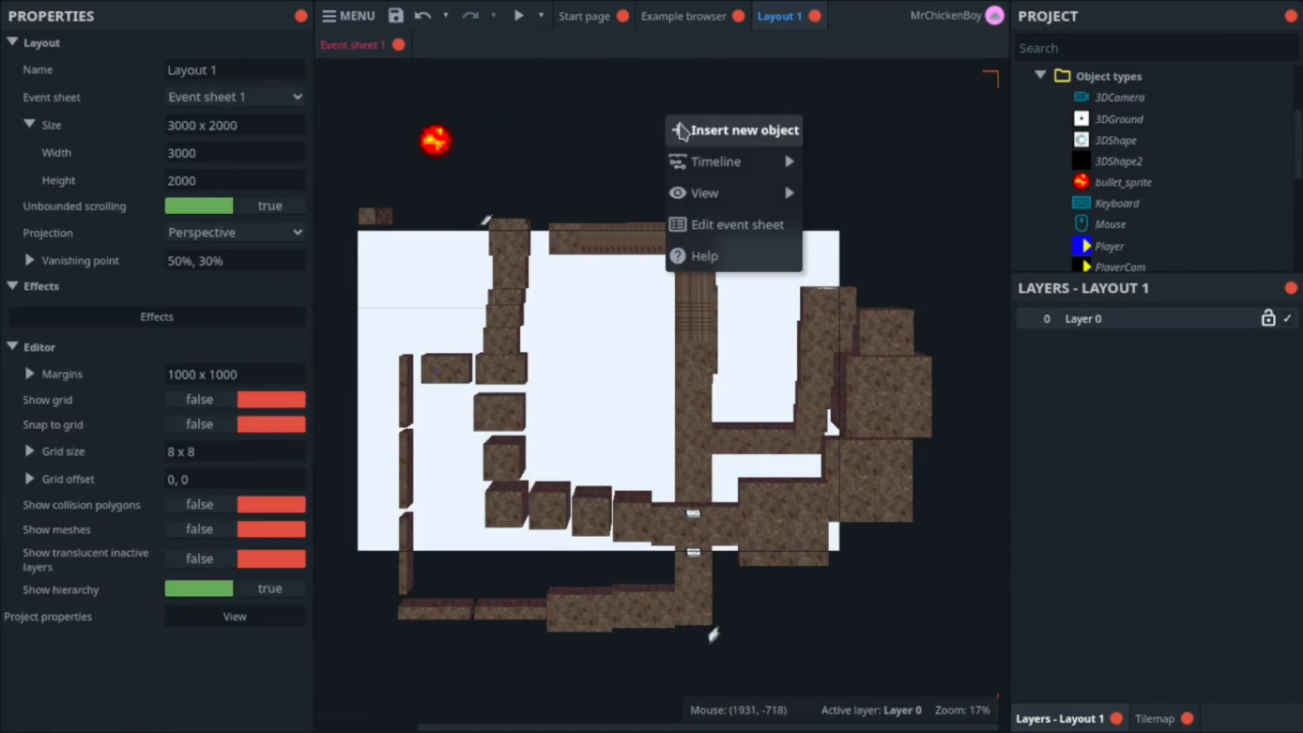
# Create a second Sprite object named bullet_collider.
pyautogui.click(743, 130)
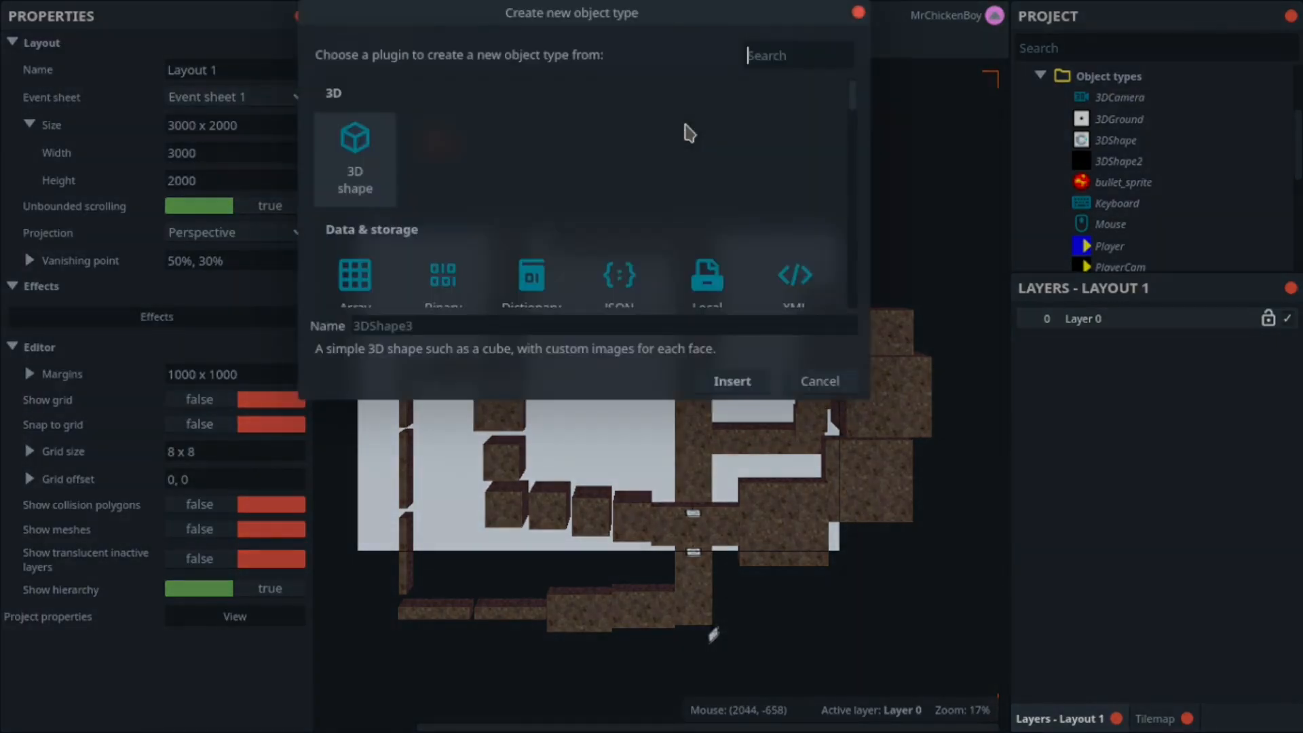
pyautogui.write('spr')
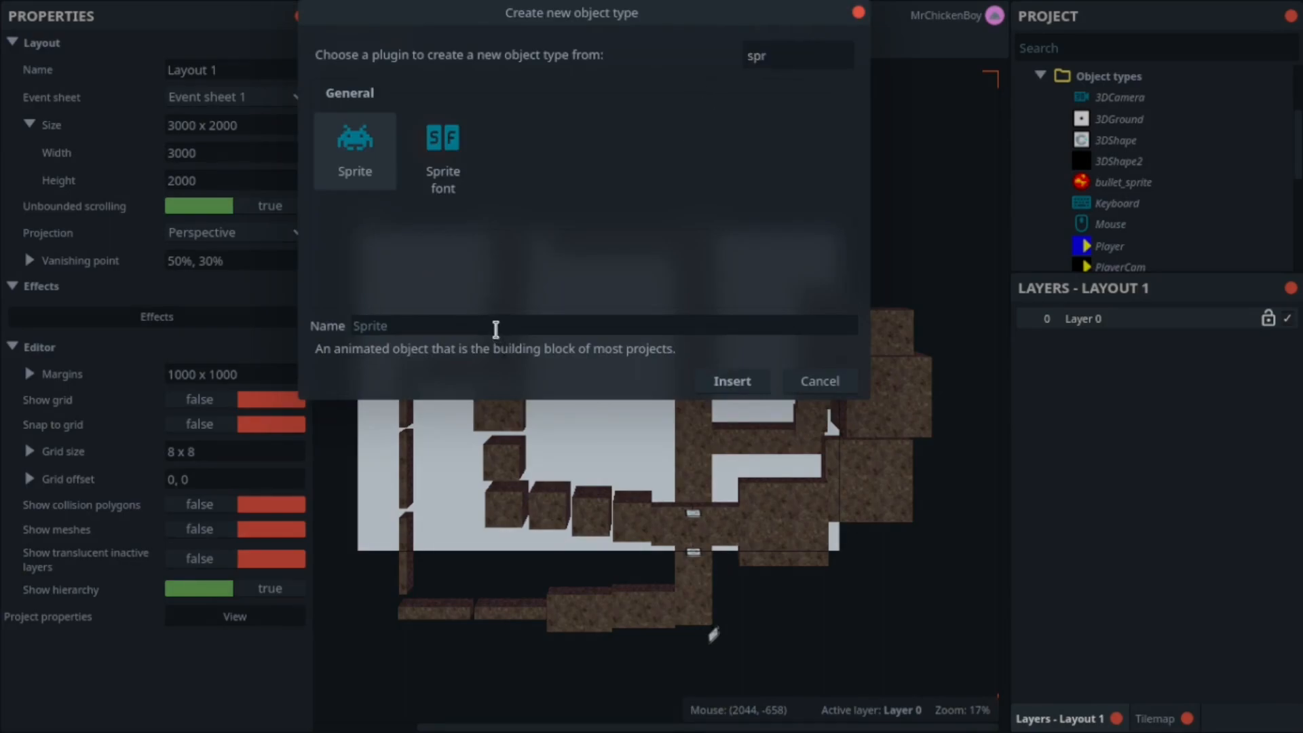
pyautogui.write('bullet_collider')
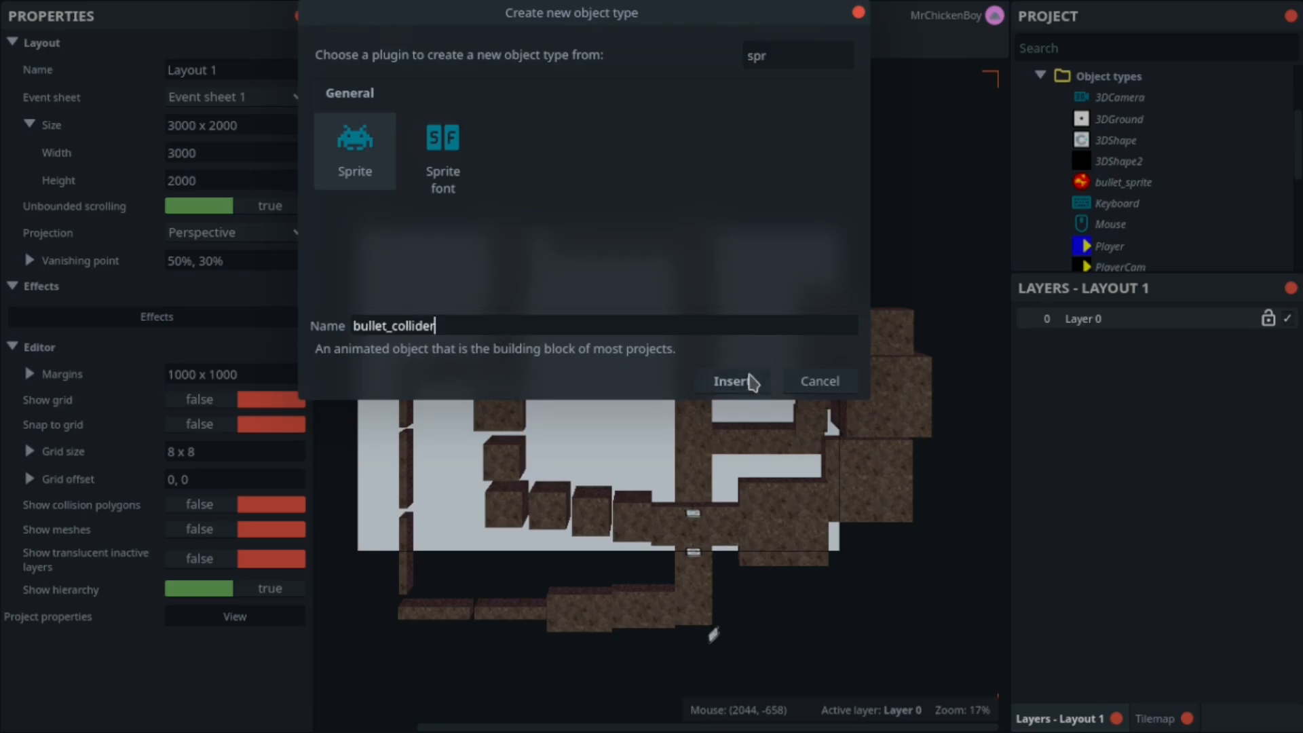
pyautogui.click(730, 381)
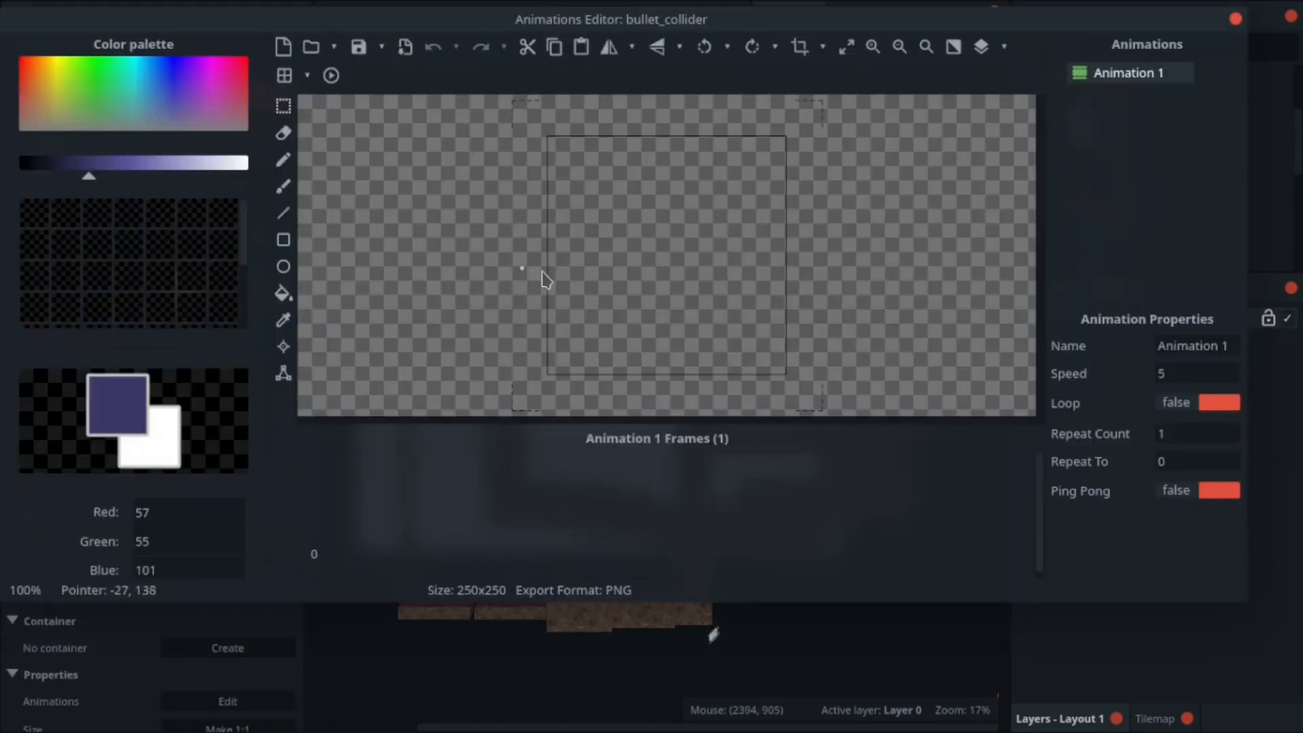
pyautogui.moveTo(620, 252)
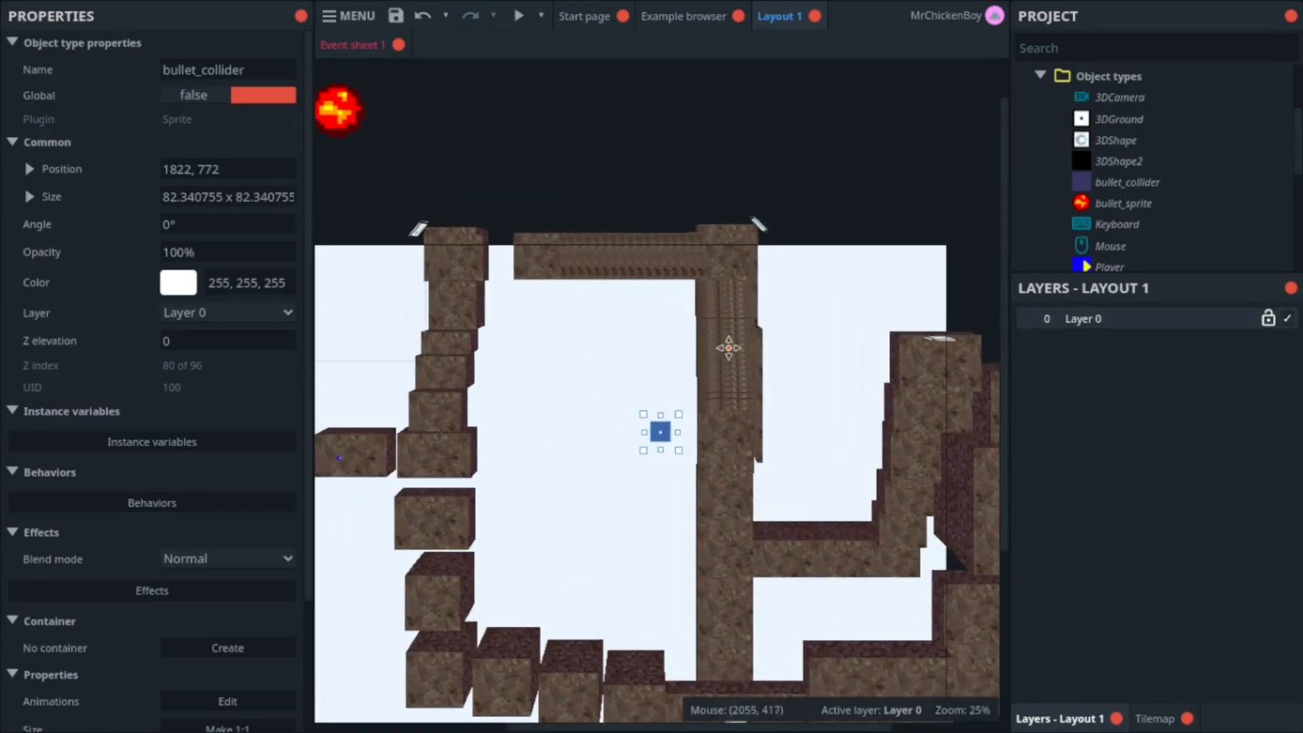
pyautogui.moveTo(590, 150)
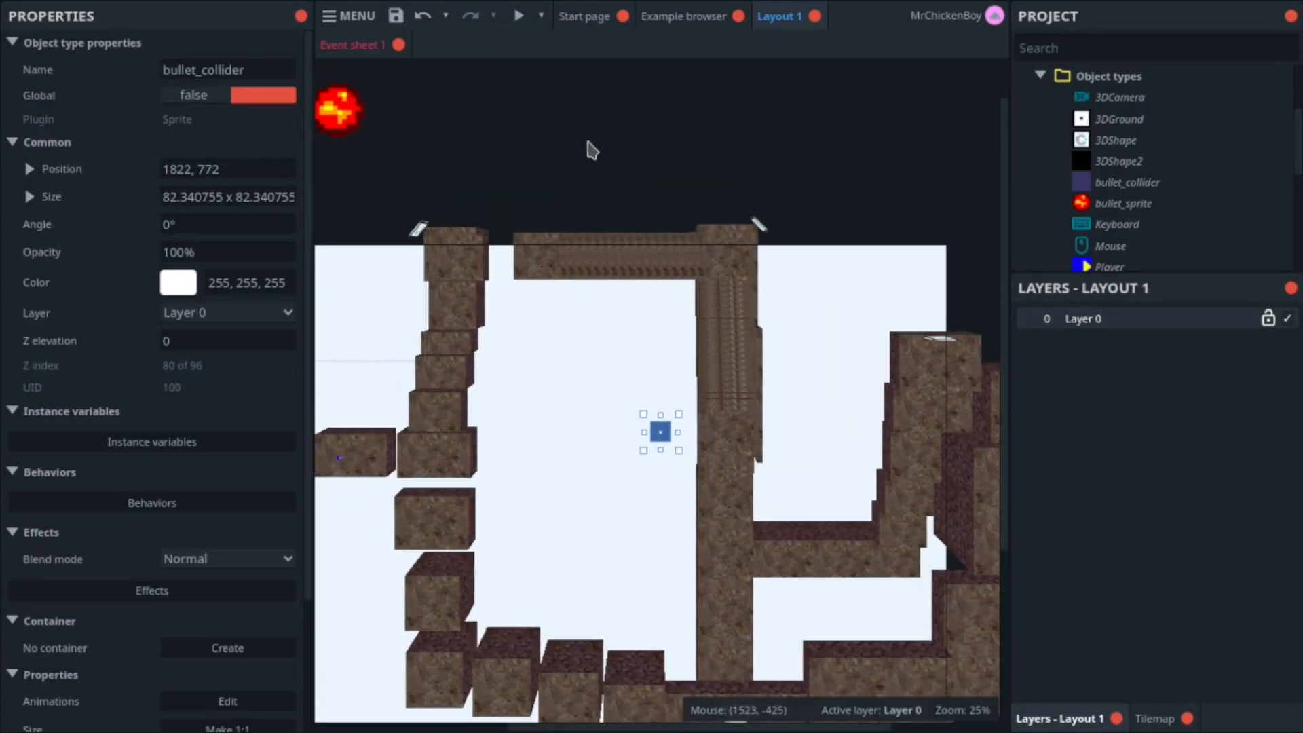
# Add a 3D shape object named bullet_3d via the layout context menu.
pyautogui.rightClick(658, 432)
pyautogui.write('3')
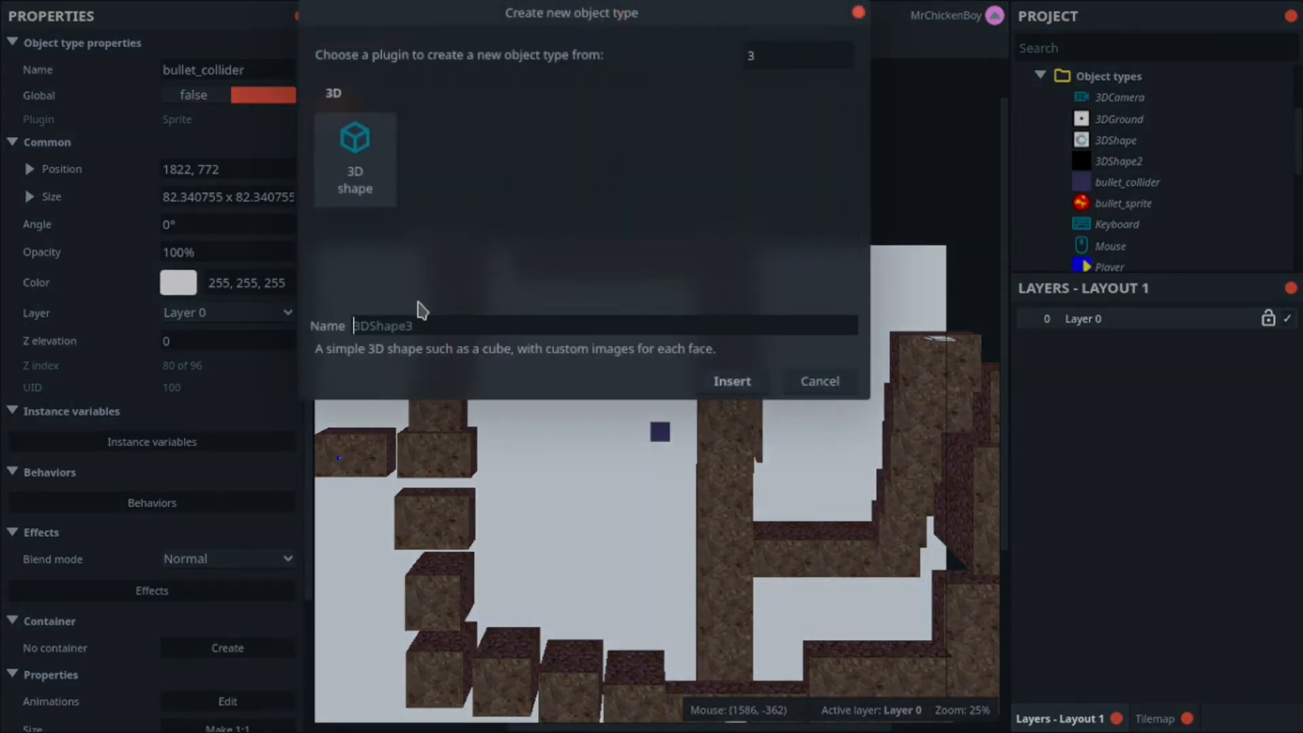
pyautogui.write('bullet_3d')
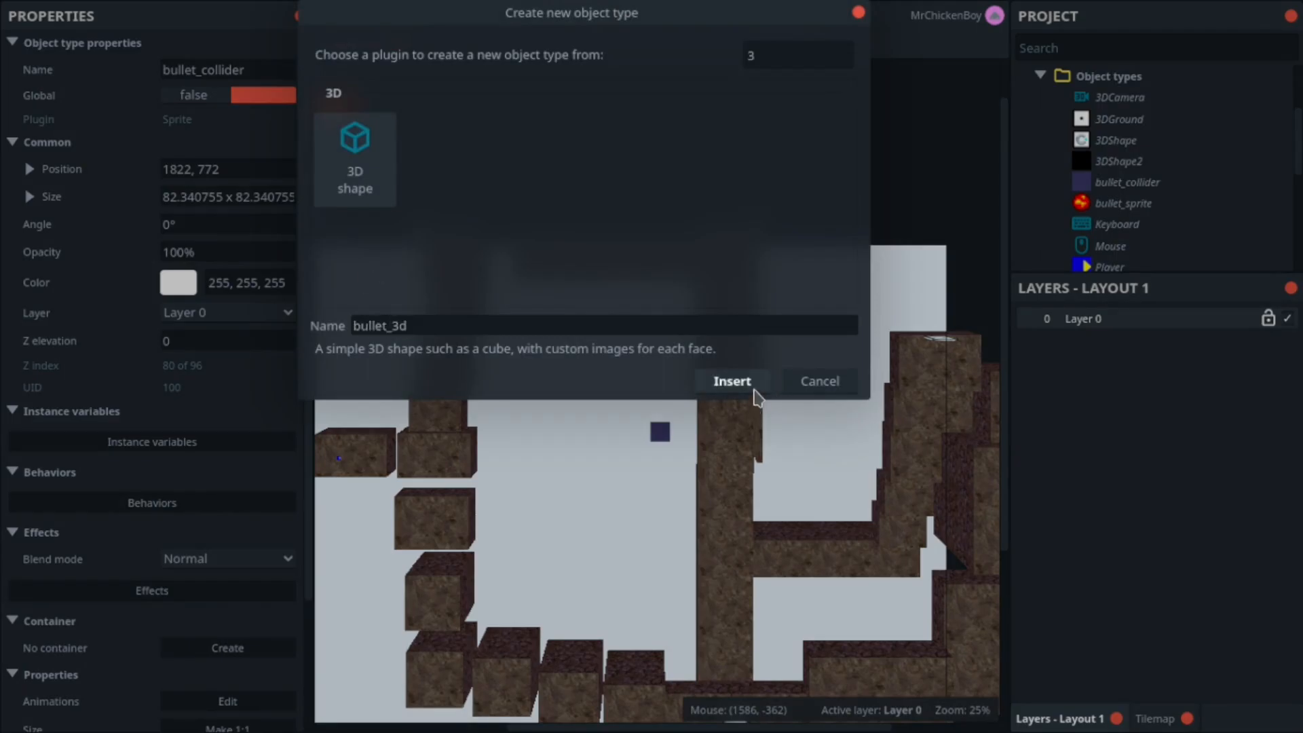
pyautogui.click(732, 381)
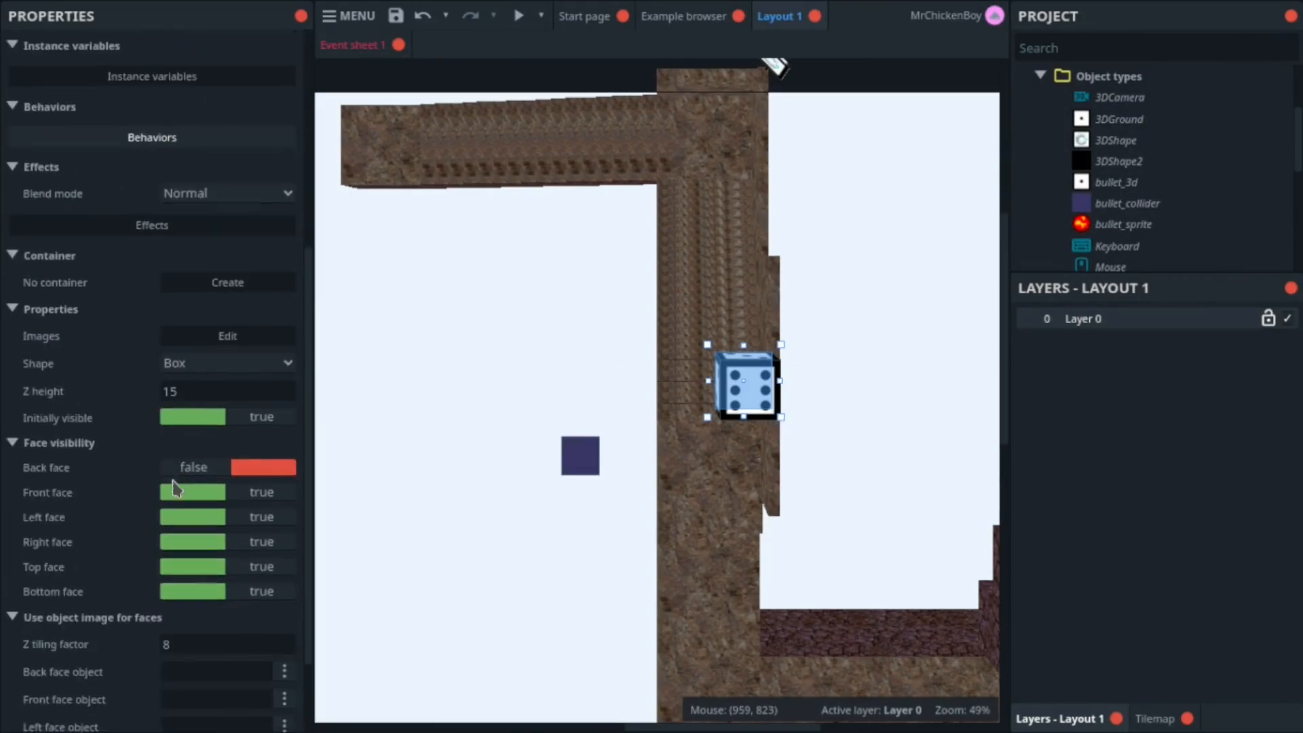
# Hide the box's front face and choose an object image for its left face.
pyautogui.scroll(-3)
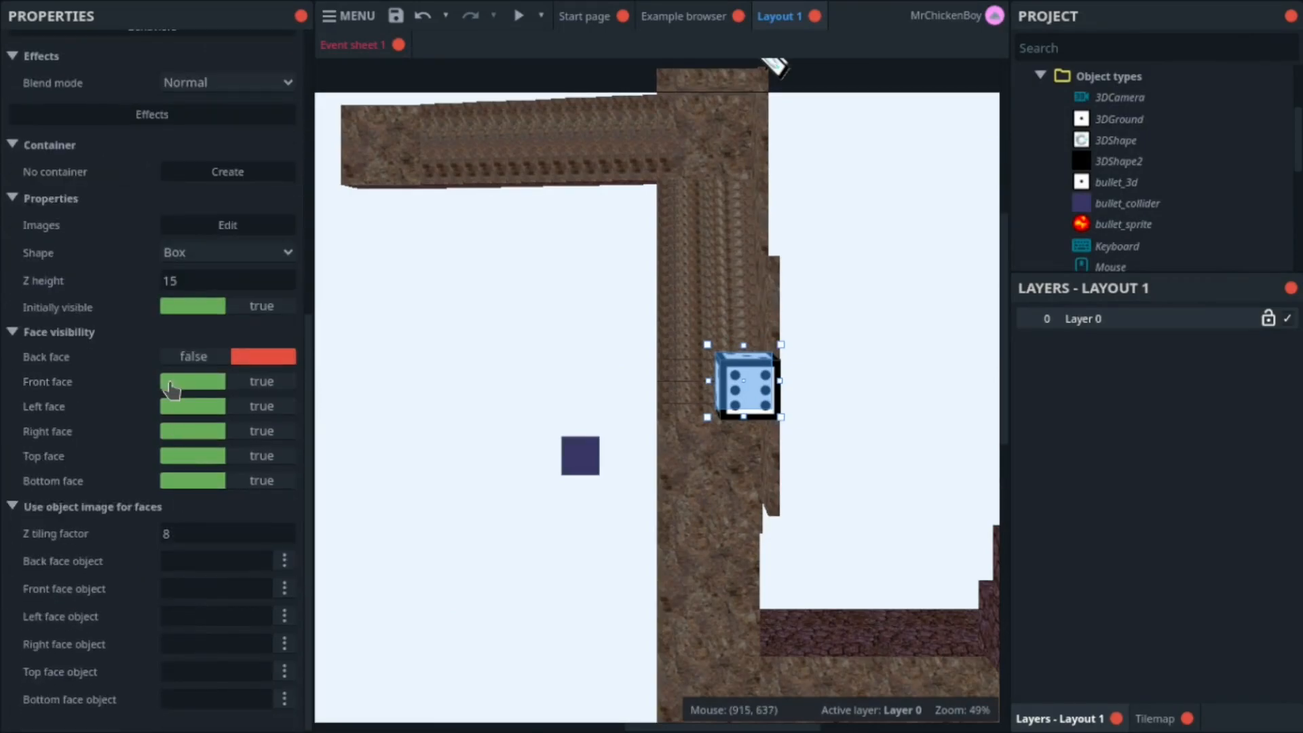
pyautogui.click(192, 430)
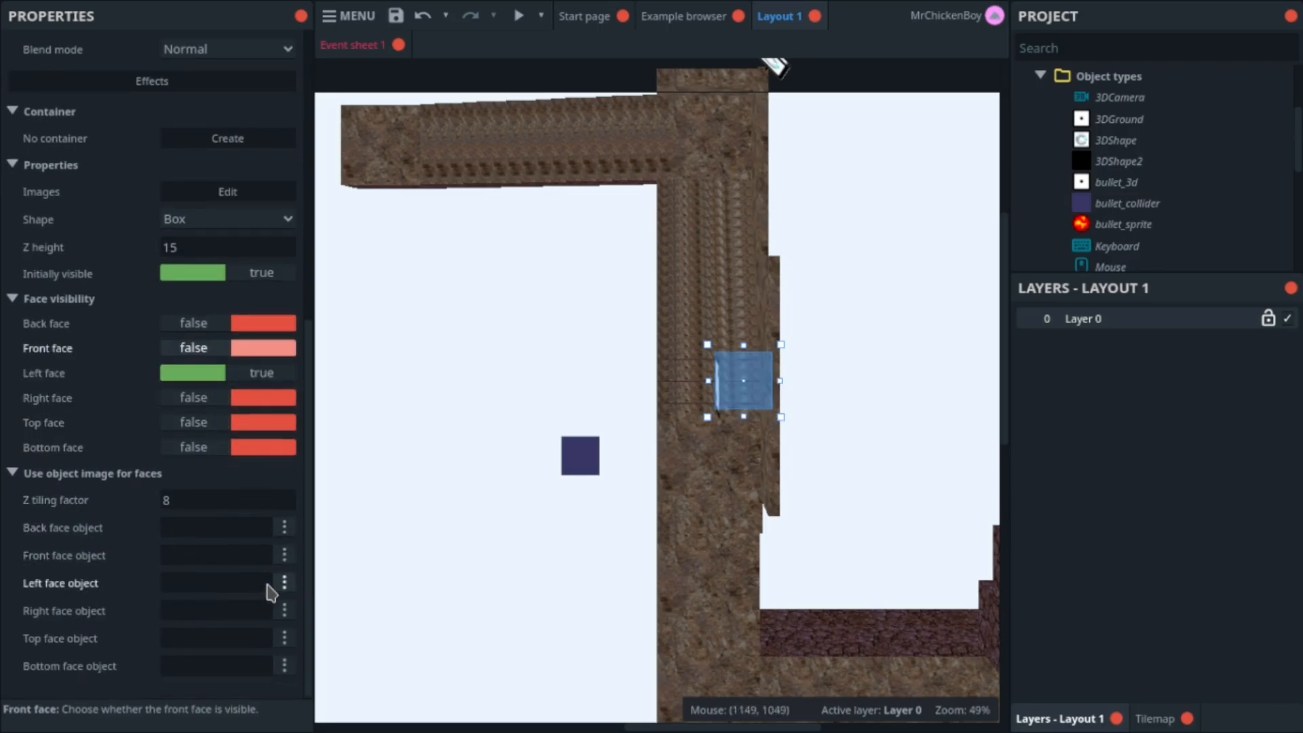
pyautogui.click(284, 582)
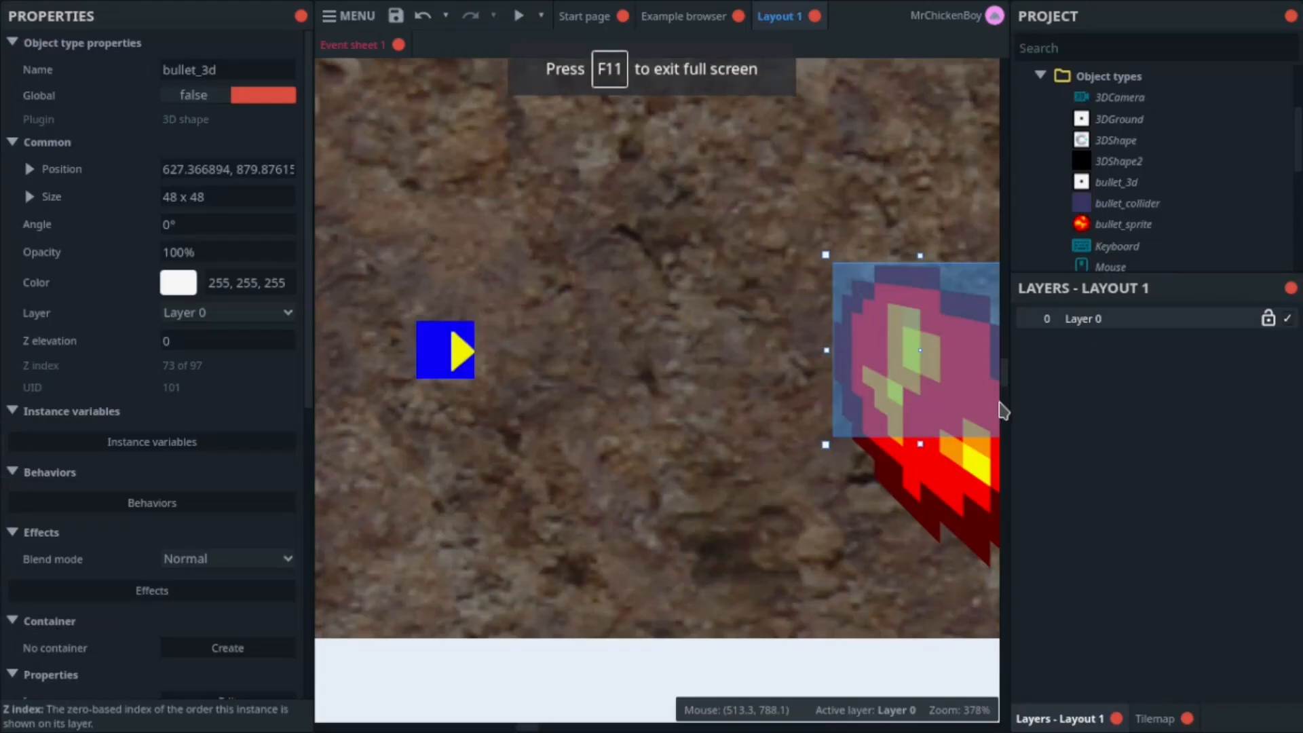
# Shrink bullet_3d to 10 by 10 with its Z height adjusted, showing the fireball on its face.
pyautogui.scroll(-3)
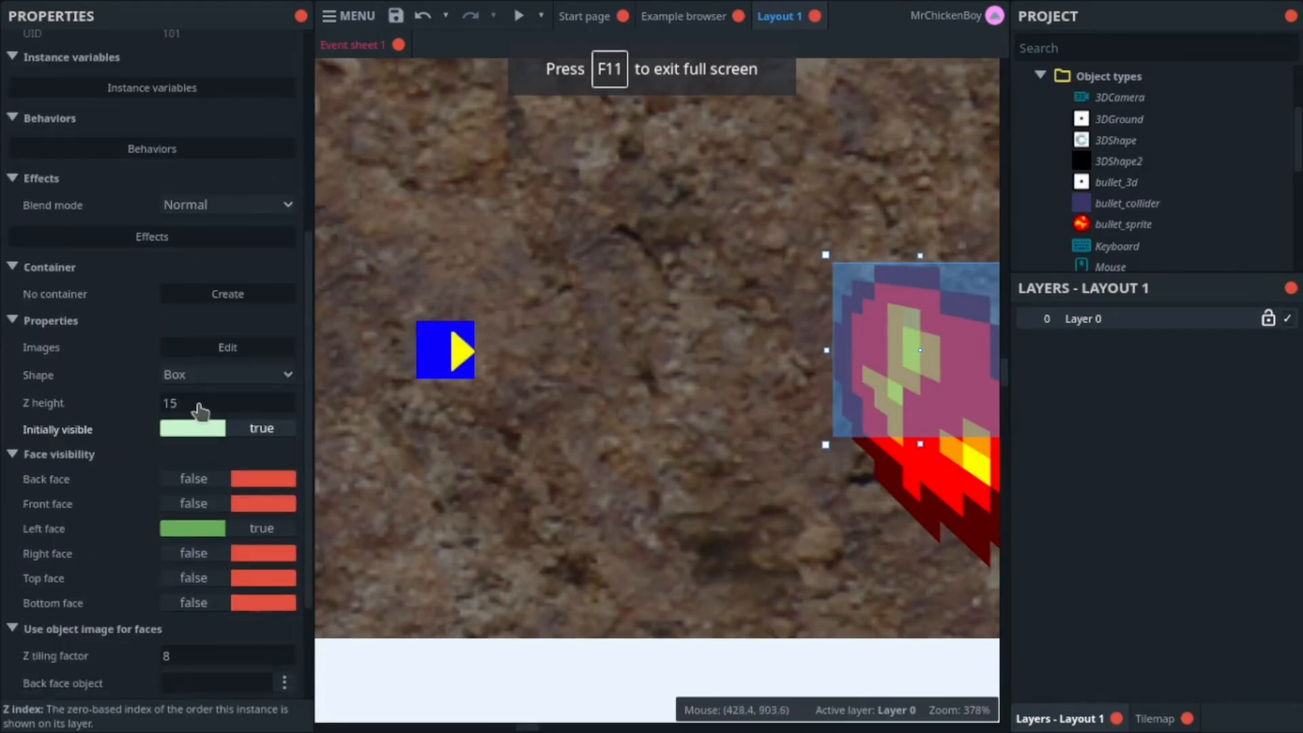
pyautogui.click(200, 403)
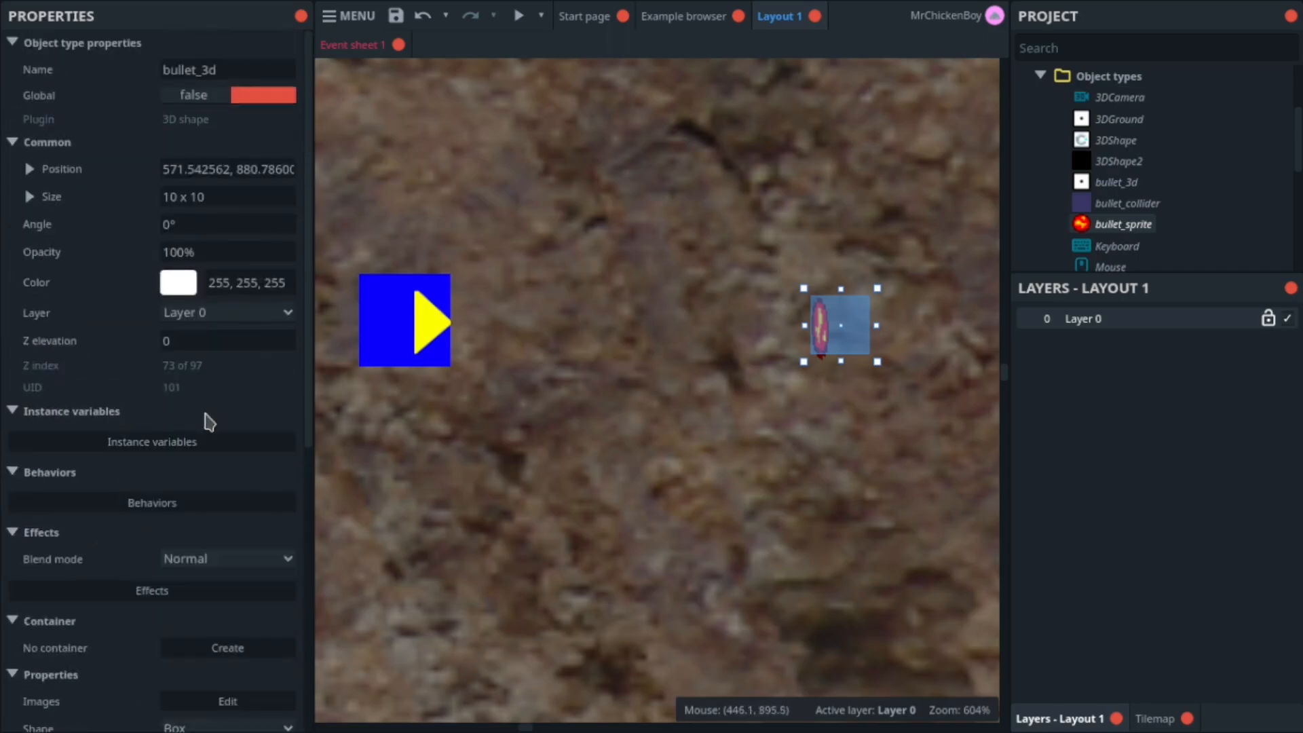
pyautogui.moveTo(214, 233)
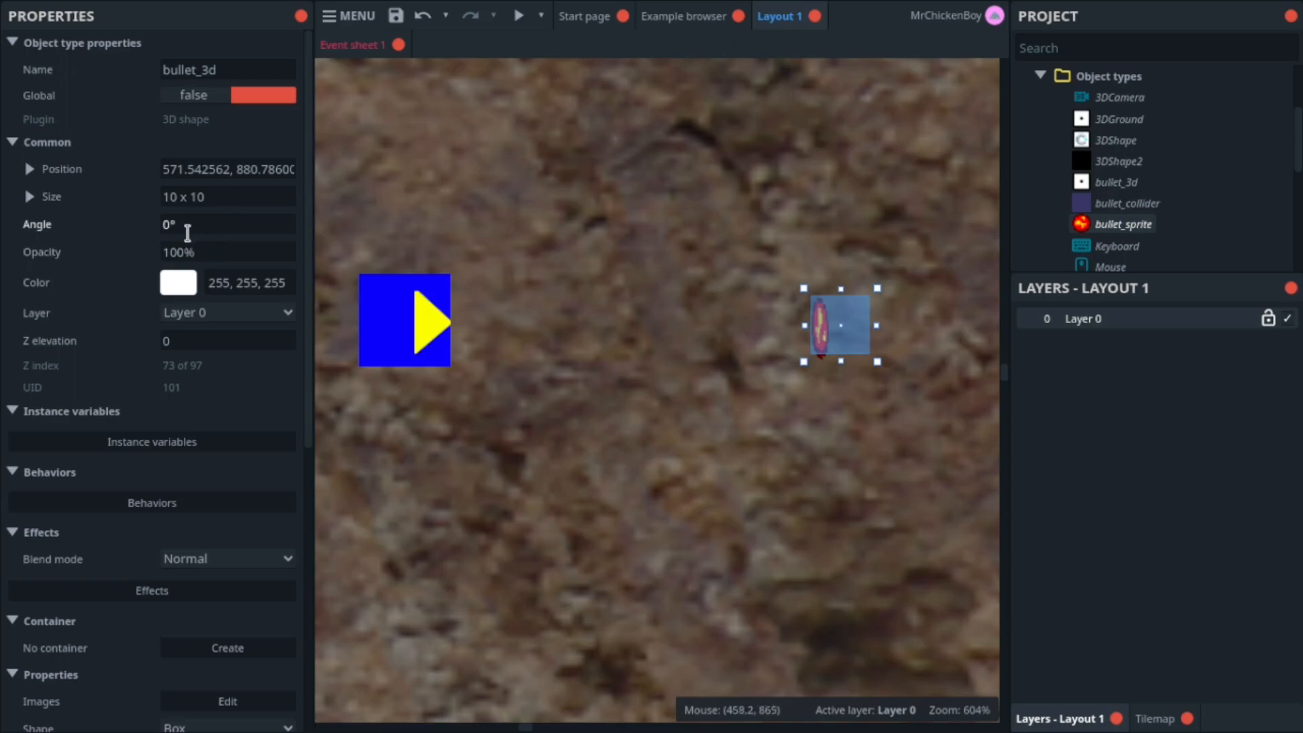
pyautogui.click(516, 16)
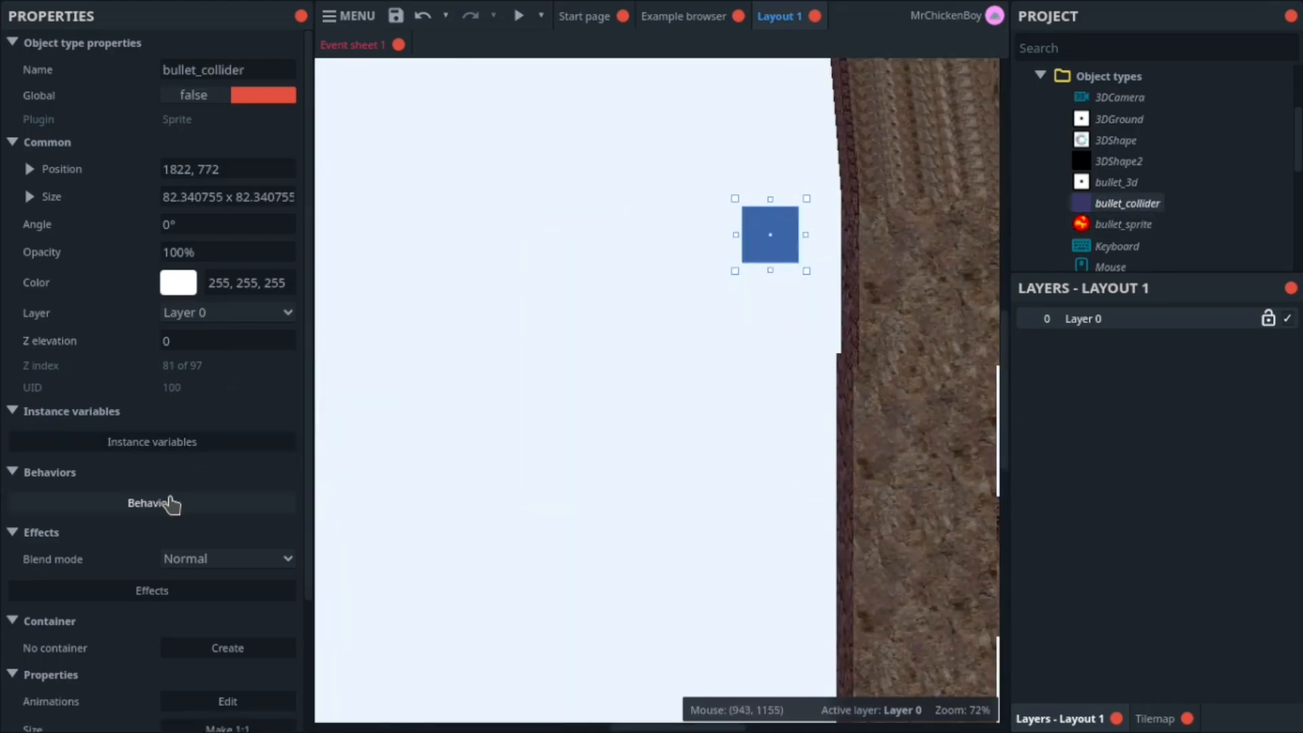
# Attach the Bullet behavior (speed 400) to bullet_collider.
pyautogui.click(152, 502)
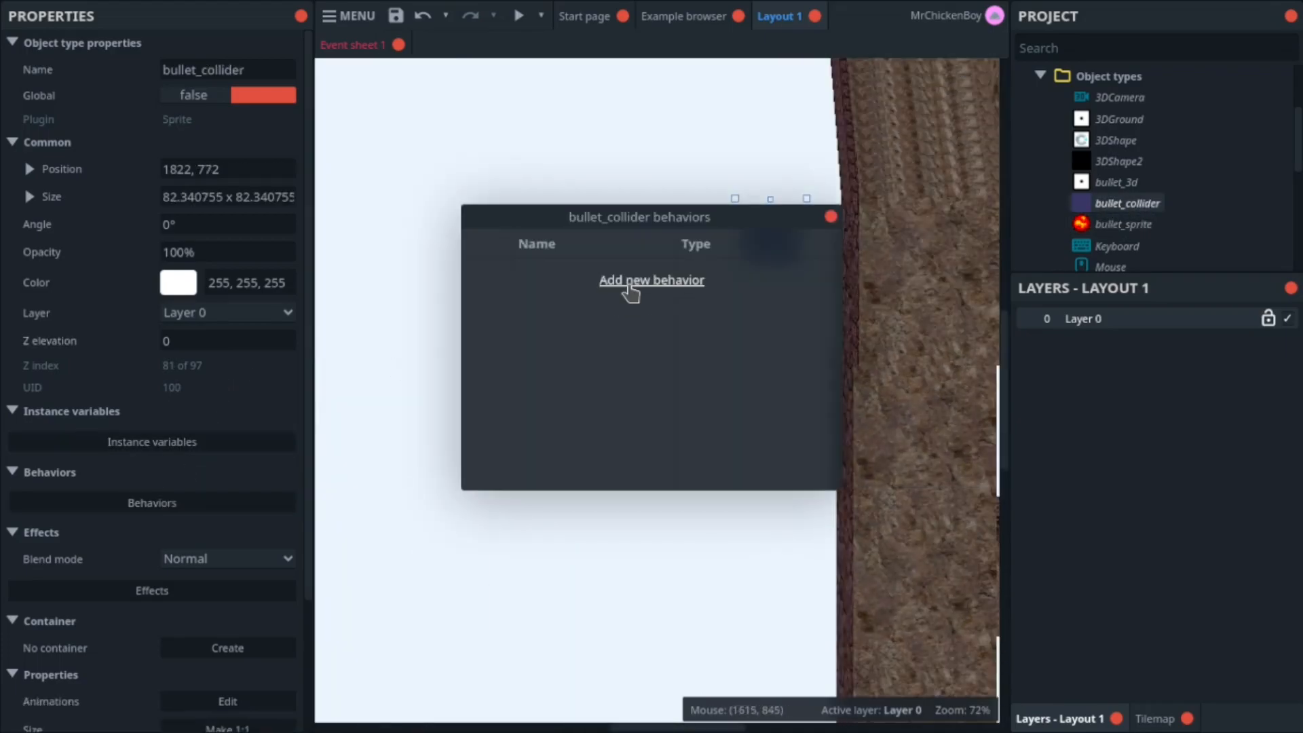
pyautogui.click(652, 279)
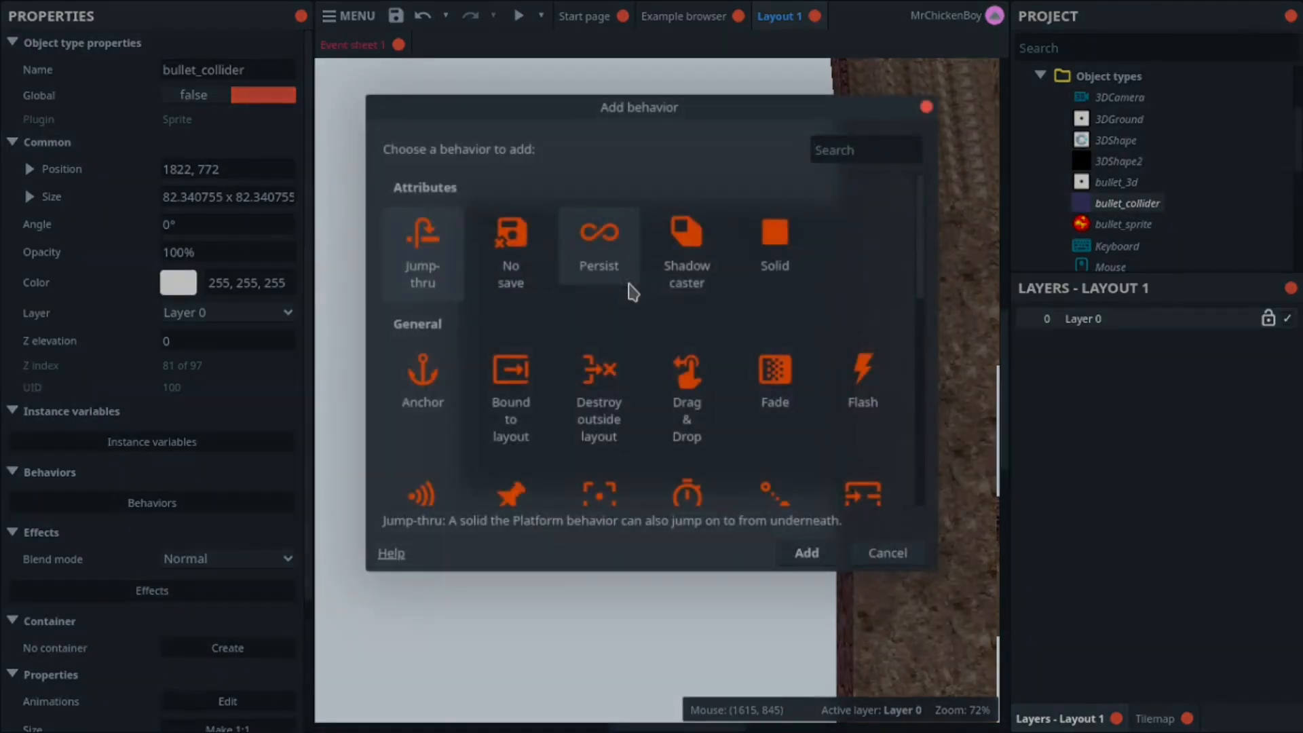
pyautogui.click(803, 553)
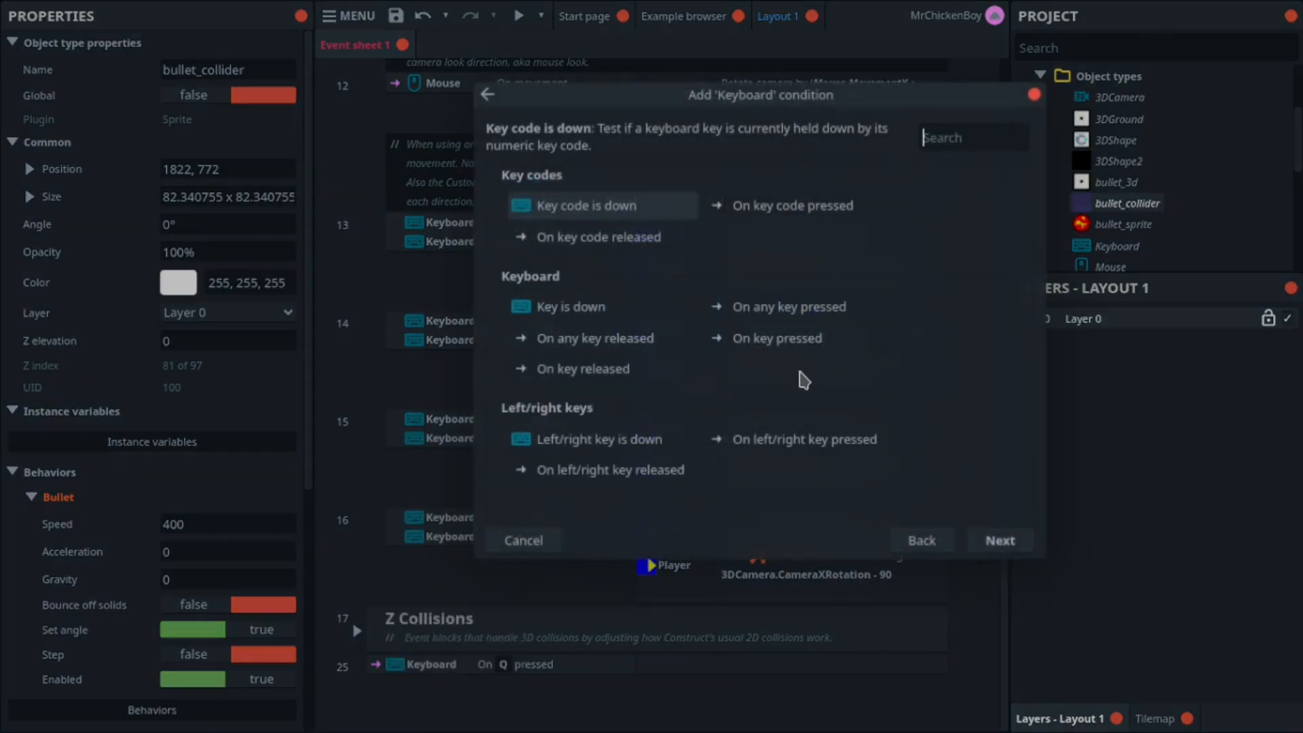
# Make the On Q pressed event have Player spawn bullet_collider on layer 0.
pyautogui.click(523, 541)
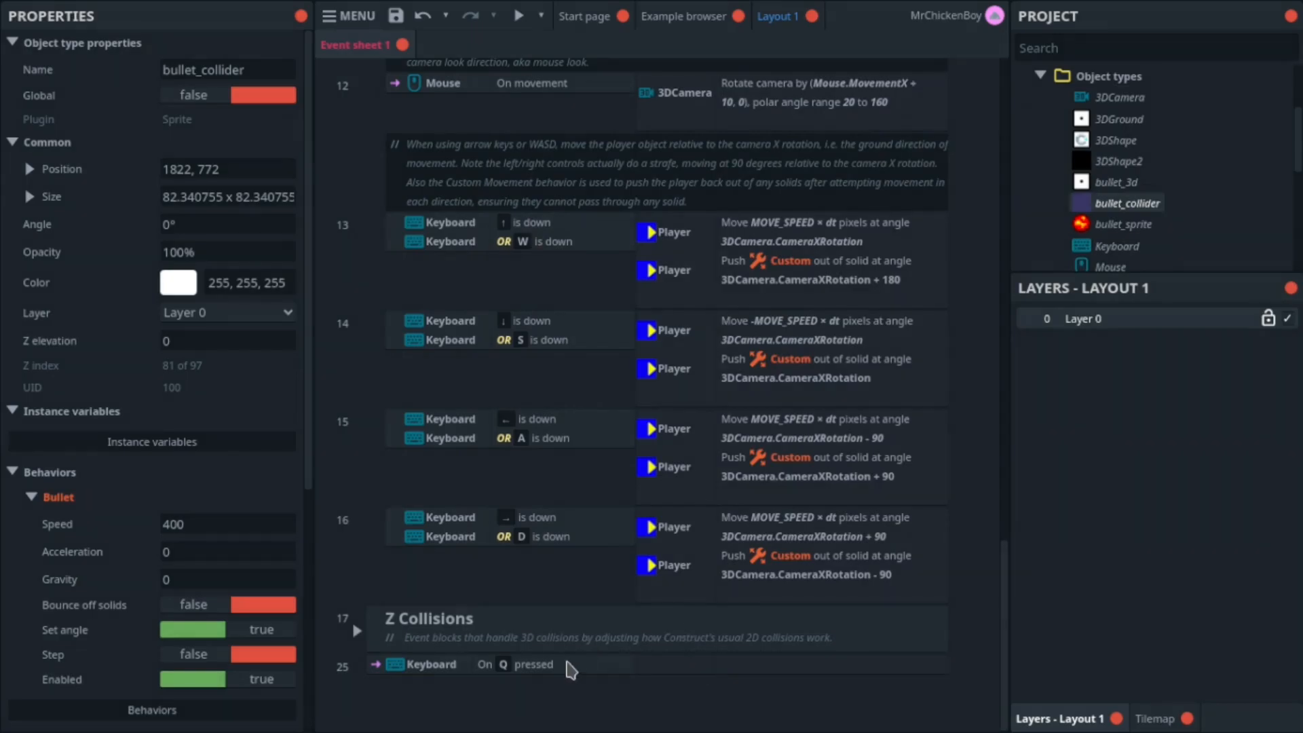
pyautogui.moveTo(742, 662)
pyautogui.write('spa')
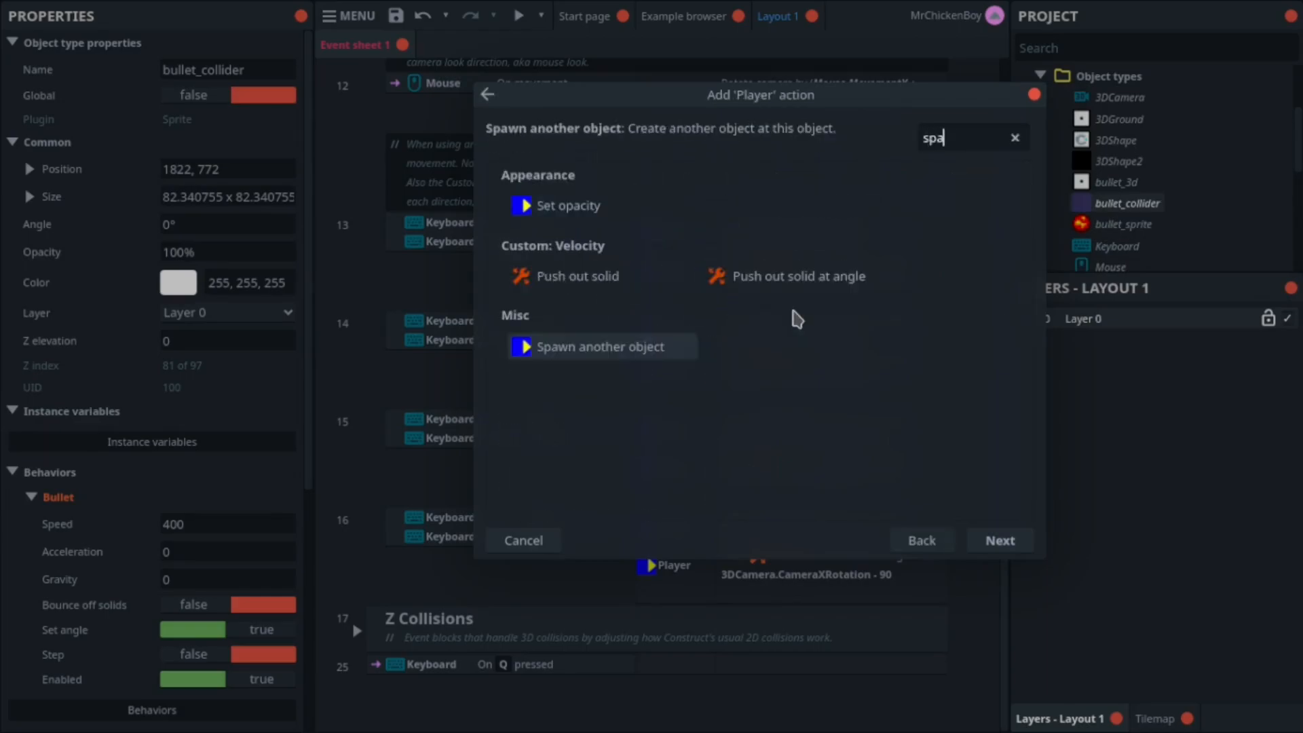
pyautogui.click(601, 347)
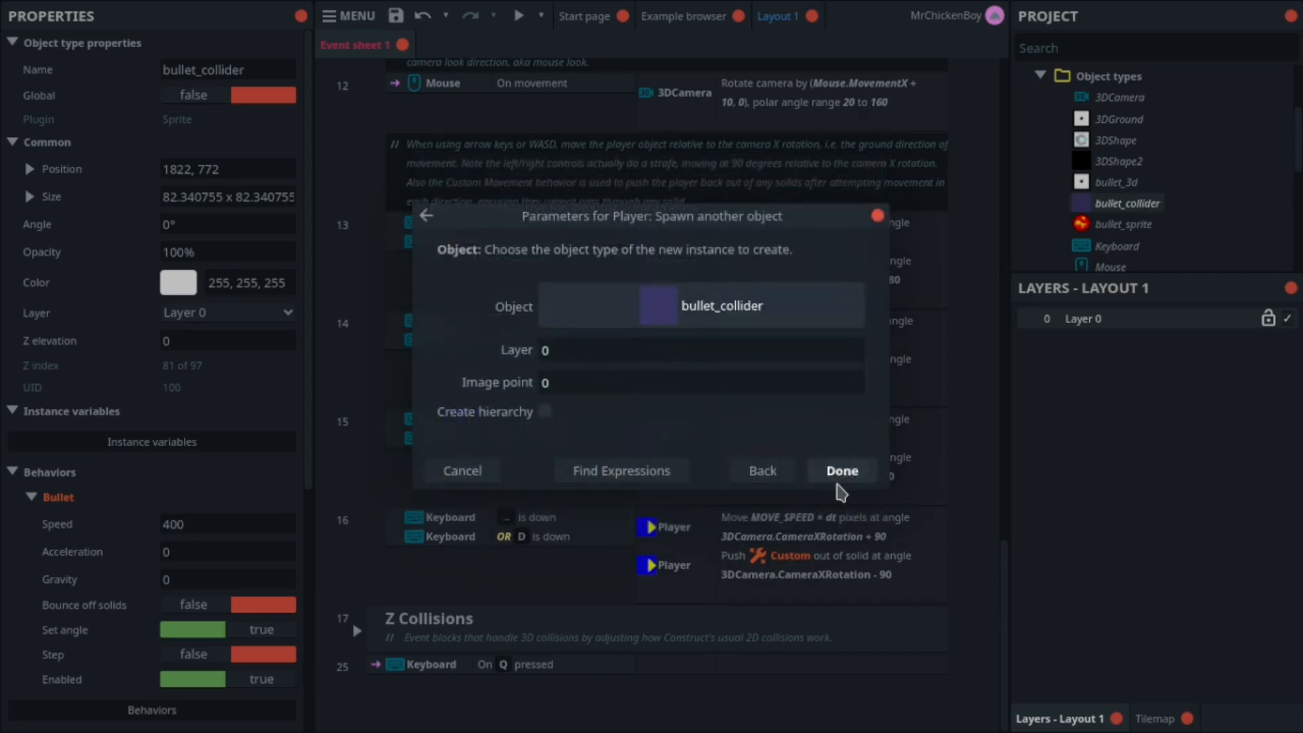
pyautogui.click(840, 470)
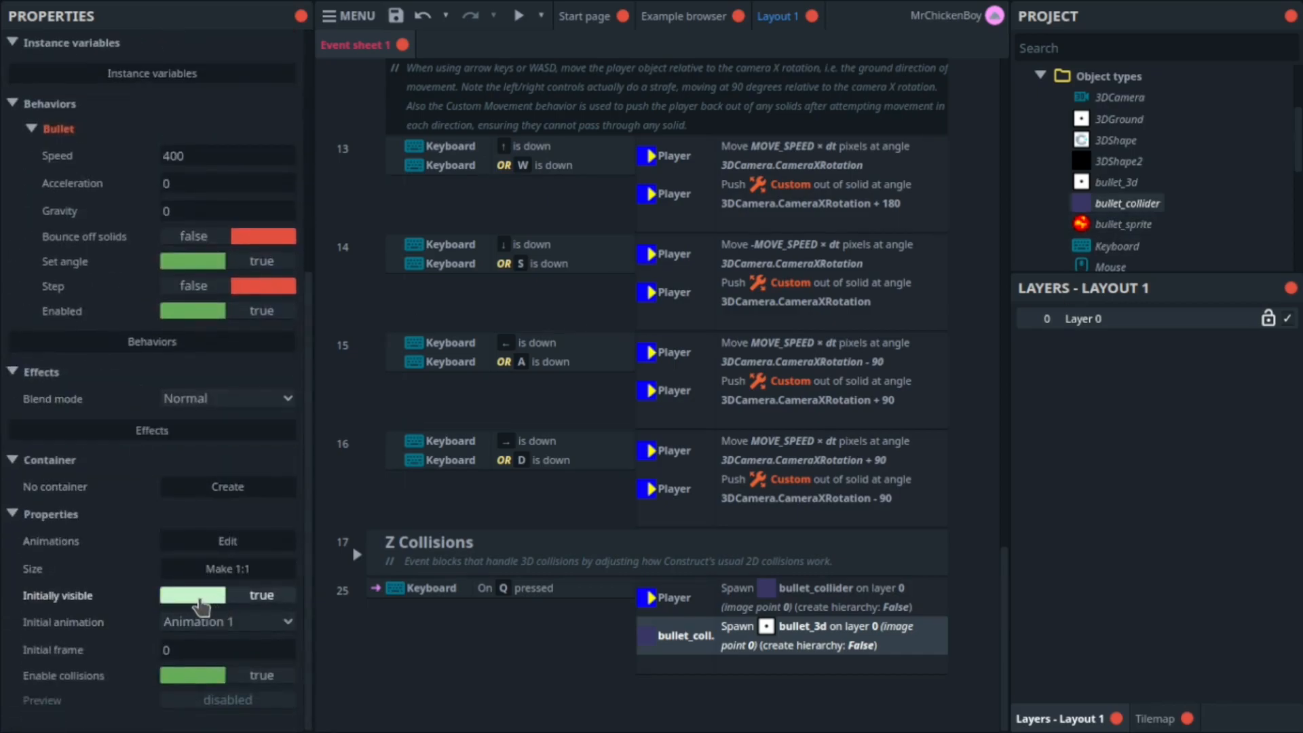
# Make bullet_collider initially invisible and set its Z elevation to Player.ZElevation.
pyautogui.click(192, 595)
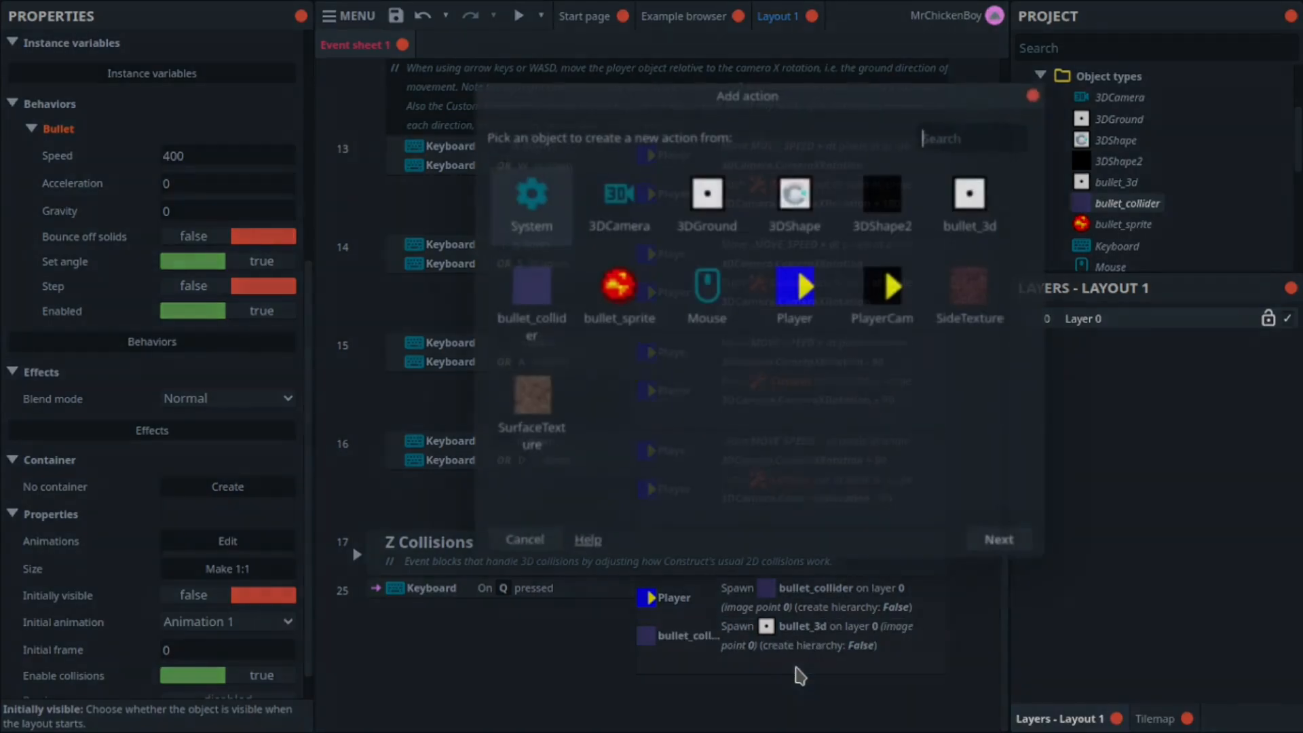
pyautogui.click(531, 295)
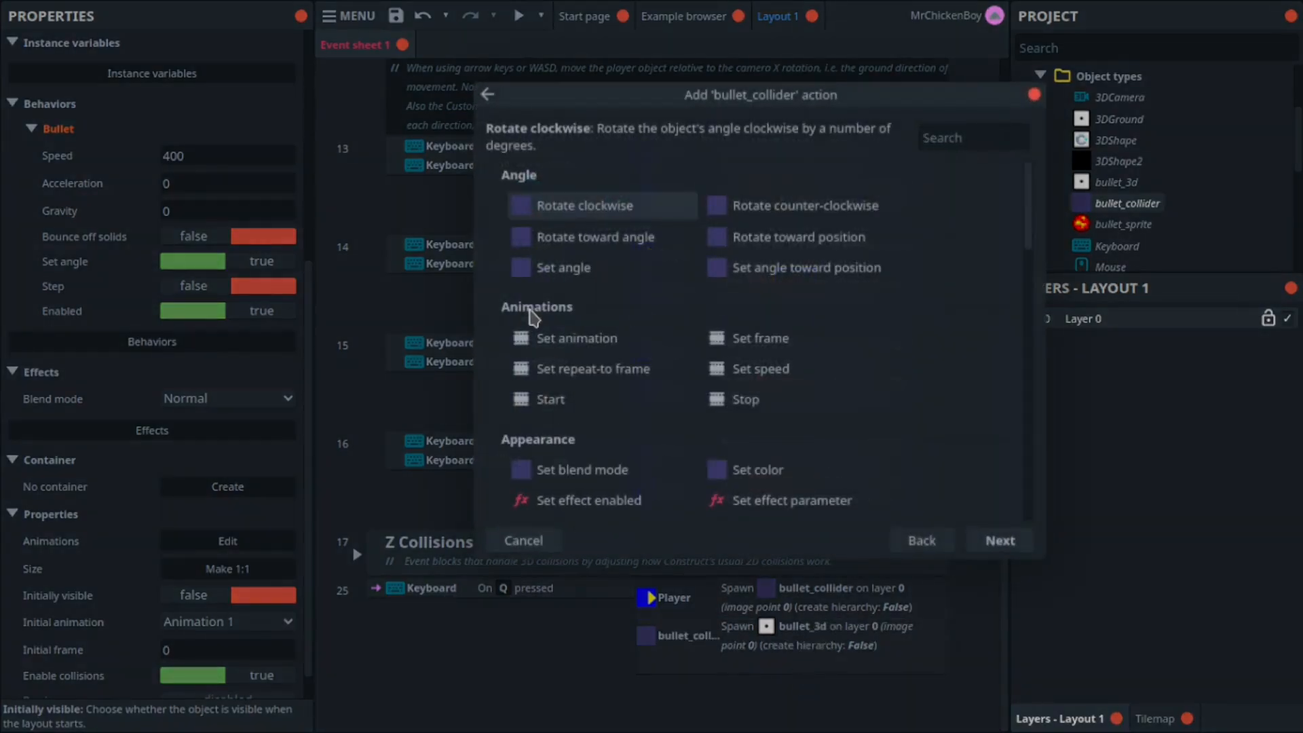
pyautogui.write('set z')
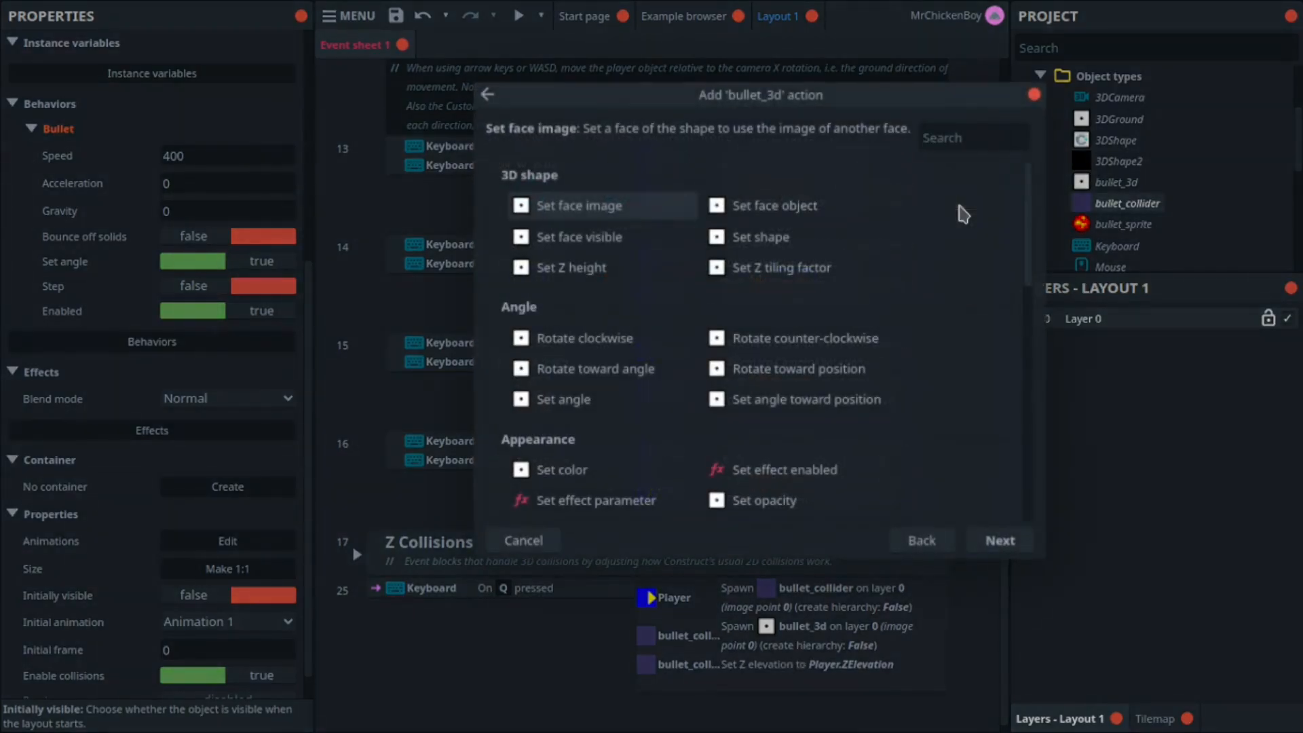
# Set bullet_3d's Z elevation to bullet_collider.ZElevation.
pyautogui.write('set z')
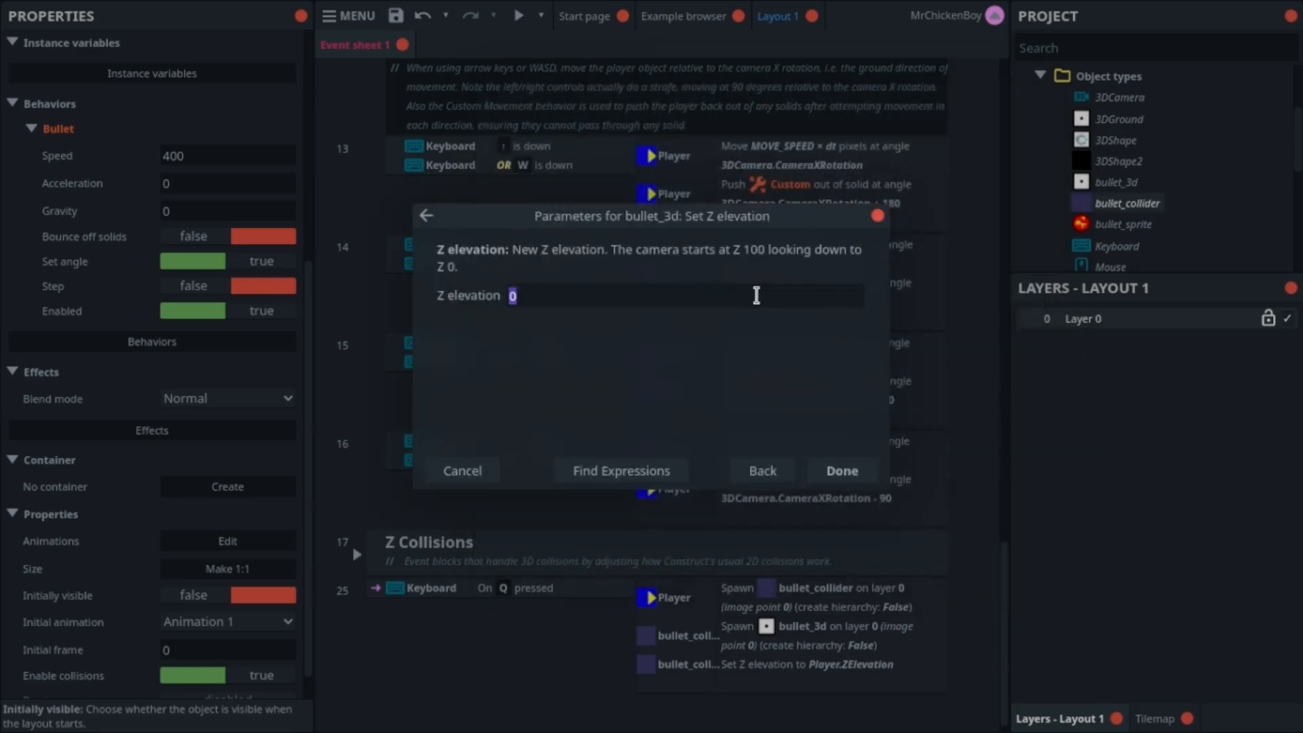
pyautogui.write('bu')
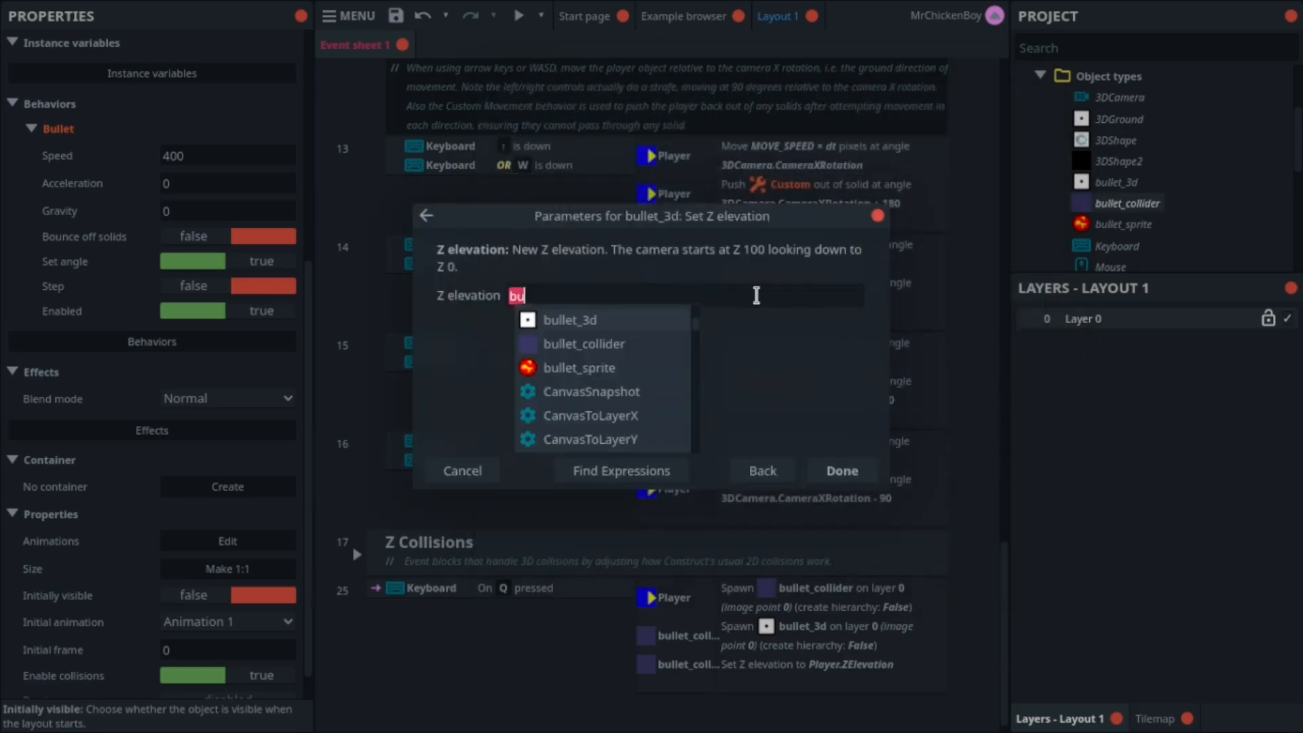
pyautogui.click(585, 343)
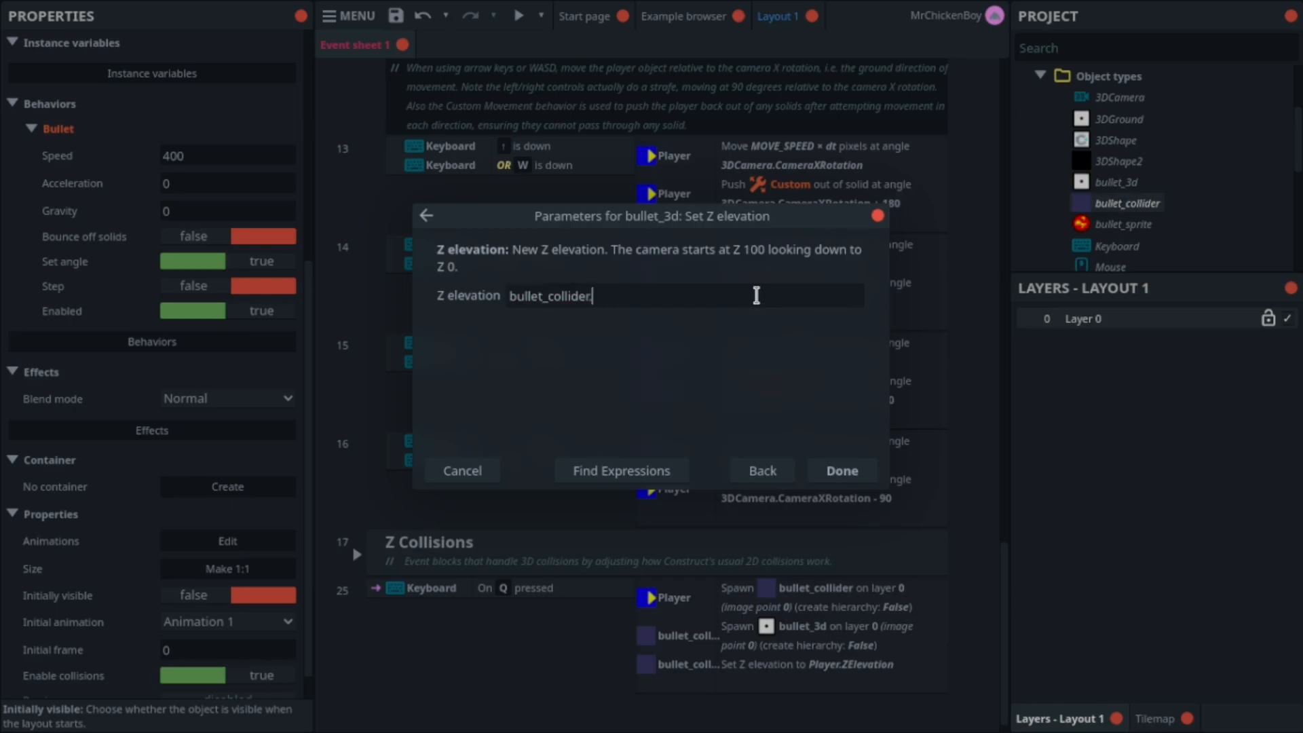
pyautogui.click(840, 470)
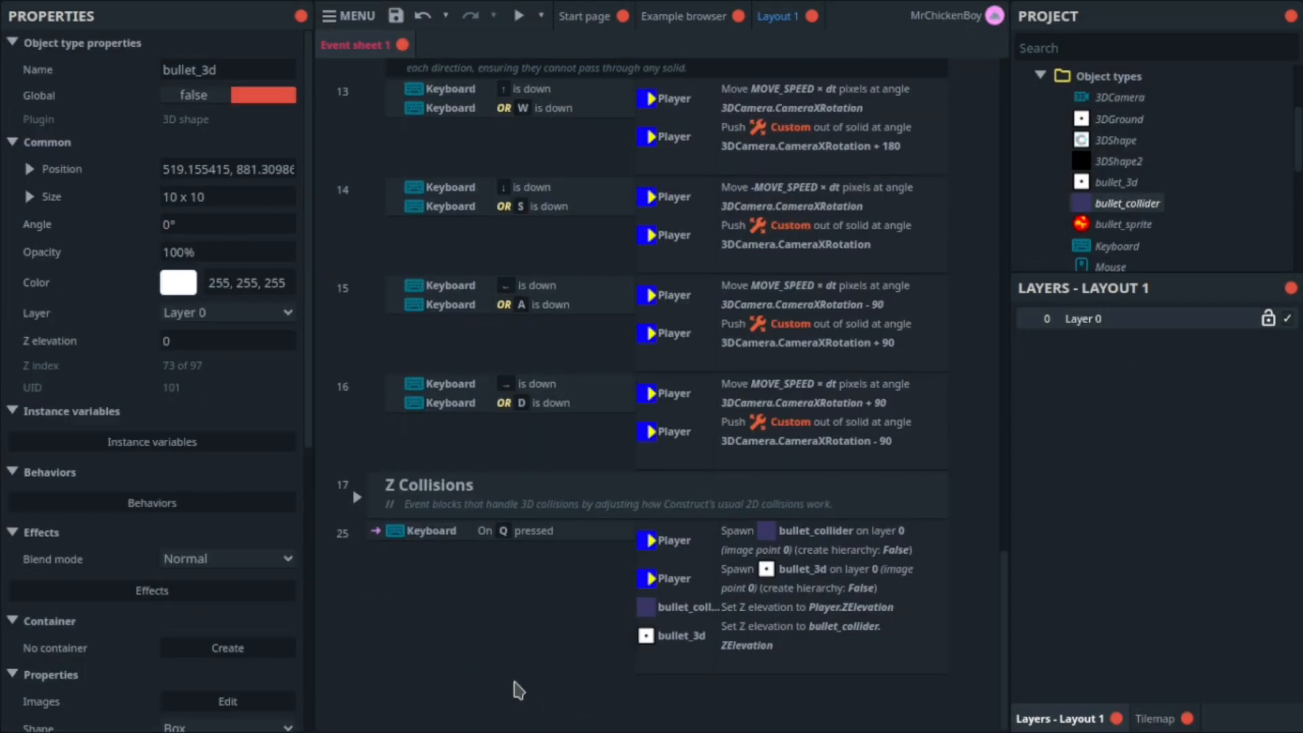
pyautogui.moveTo(511, 686)
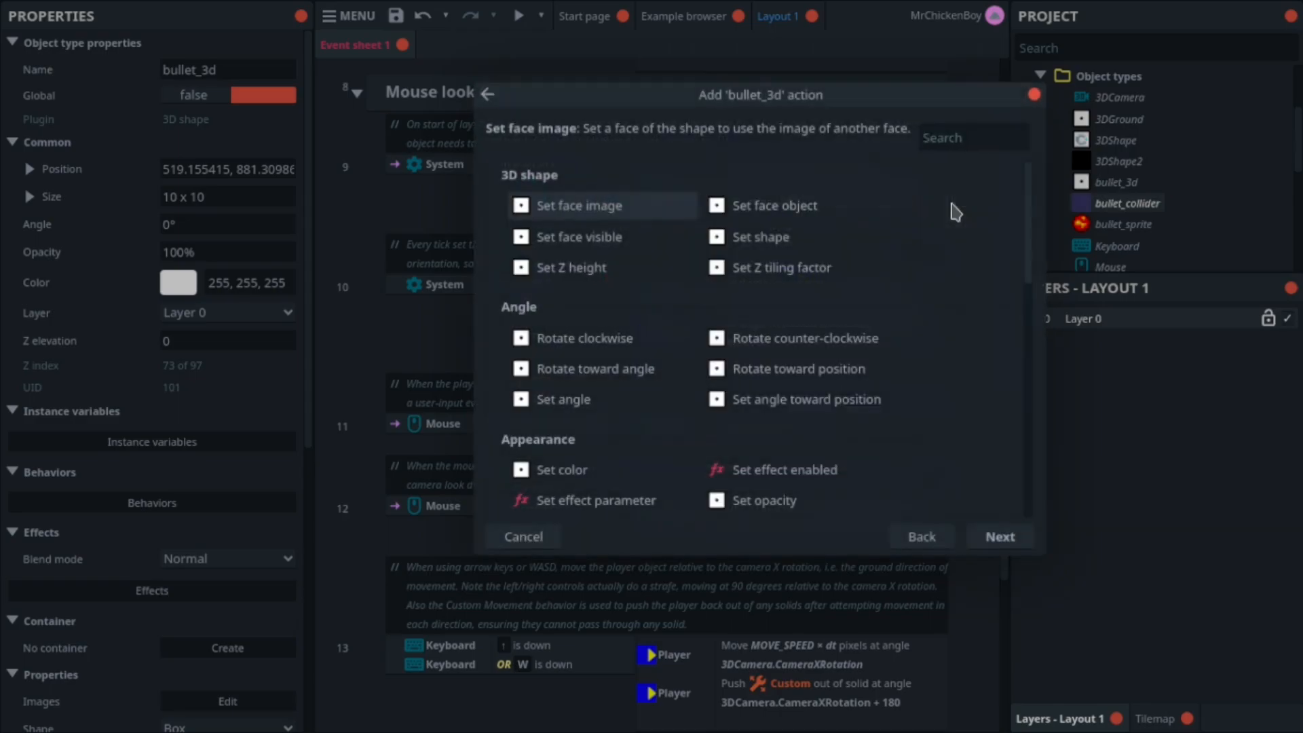
# Position bullet_3d at bullet_collider (image point 0) in the Q event.
pyautogui.write('set pos')
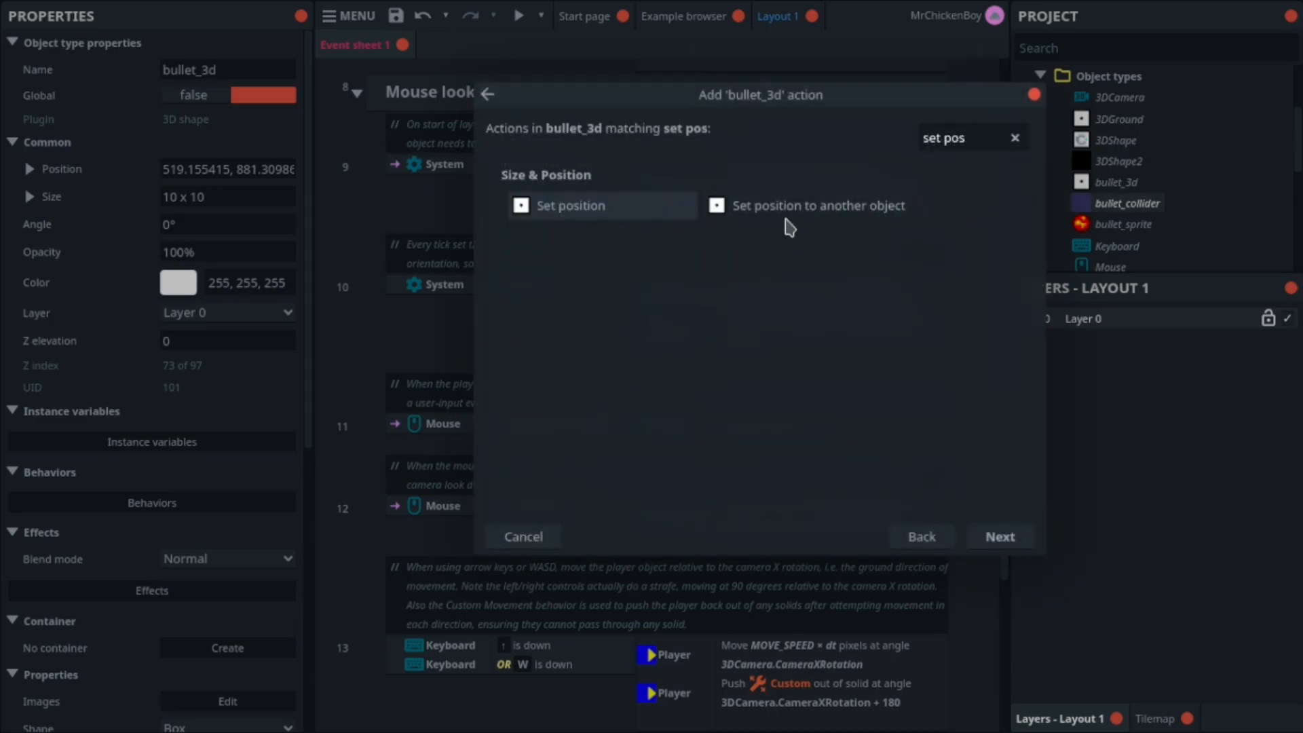
pyautogui.click(818, 205)
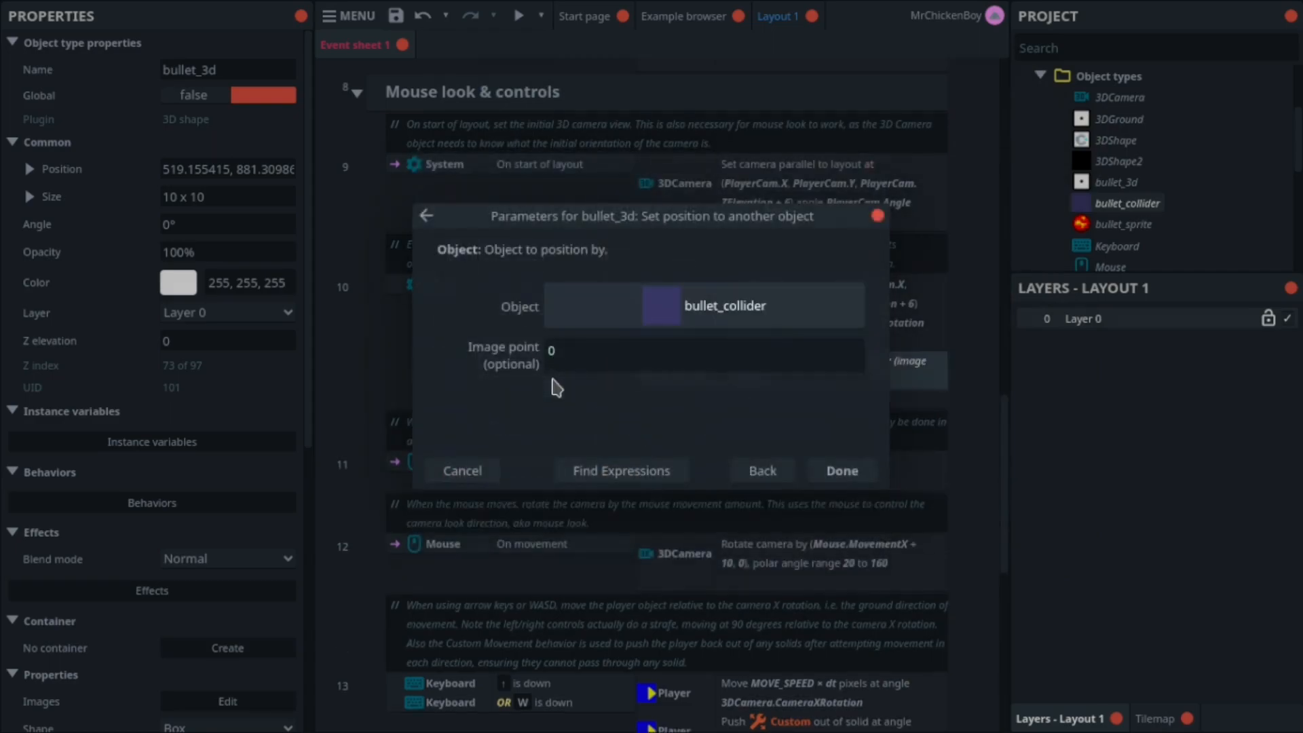
pyautogui.click(518, 16)
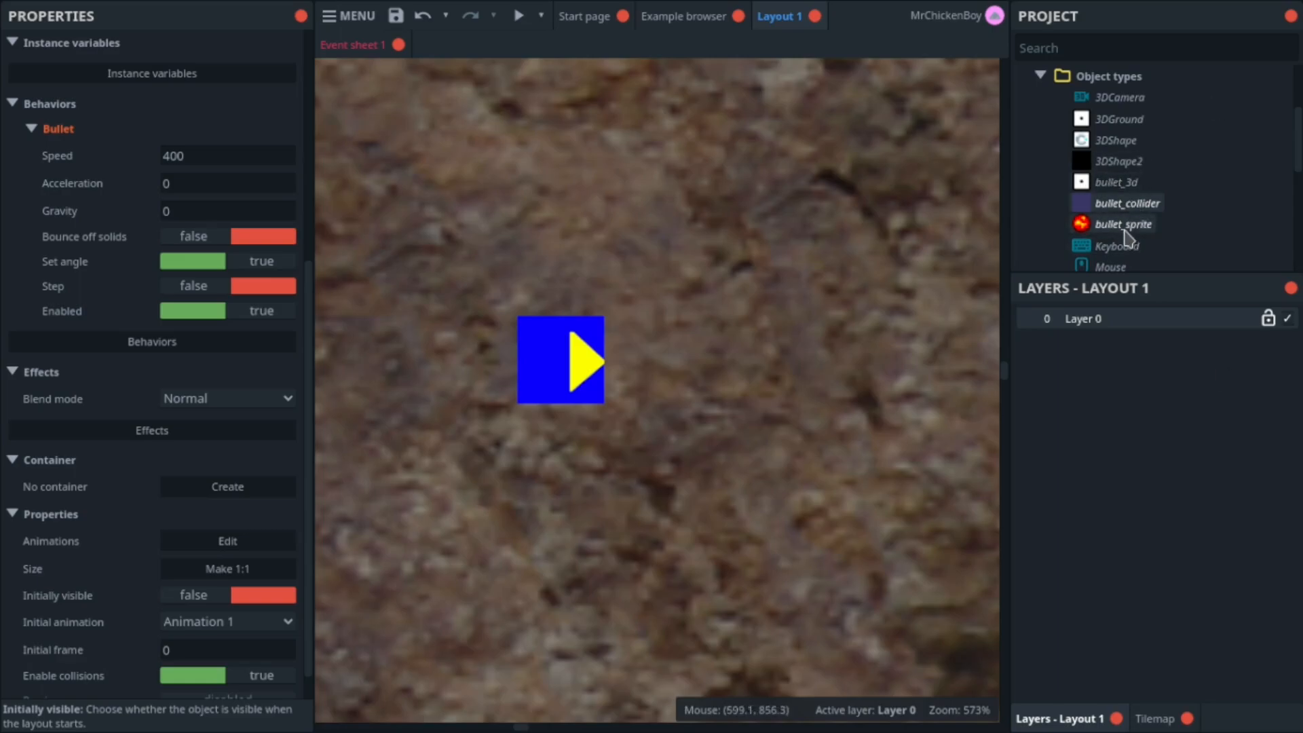
# Look over the Project panel object types with Layout 1 showing.
pyautogui.click(1128, 203)
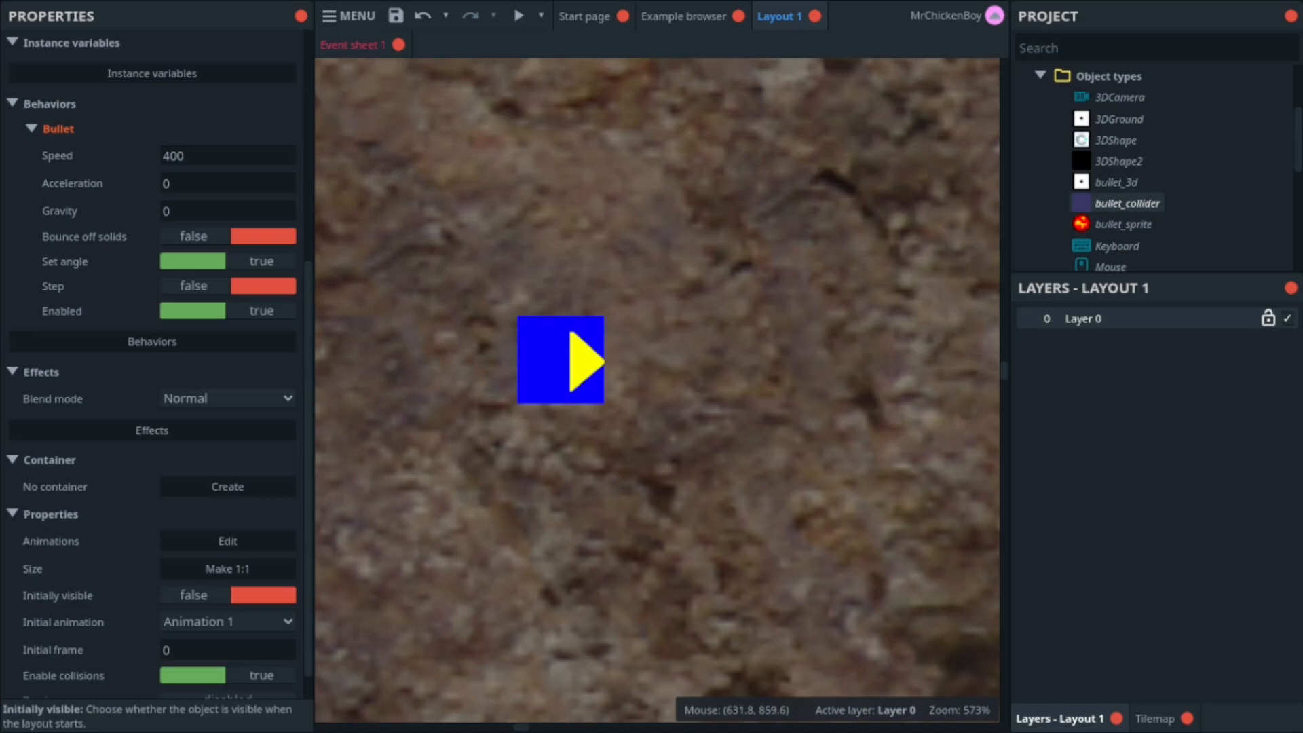